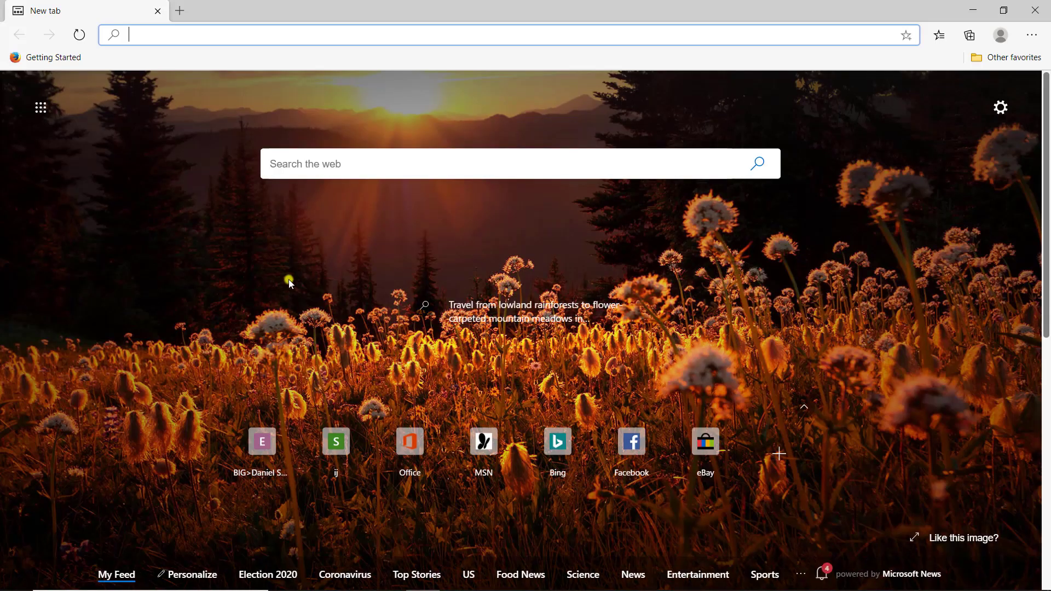
mouse_move(142, 164)
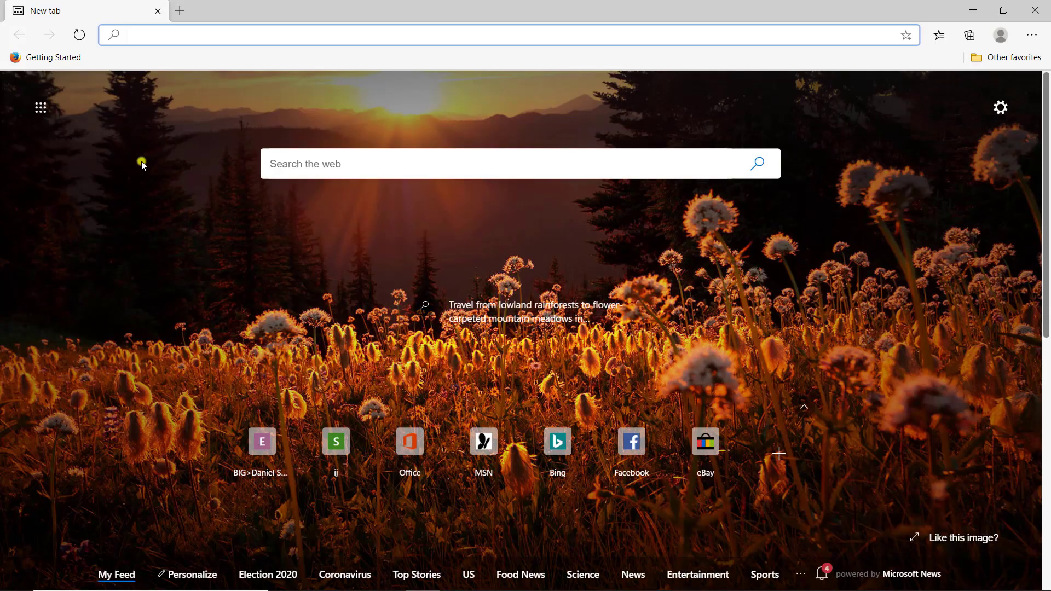
Step: Search Bing for 'icy bioimage analysis' from the Edge address bar suggestion
text(icy bioimage)
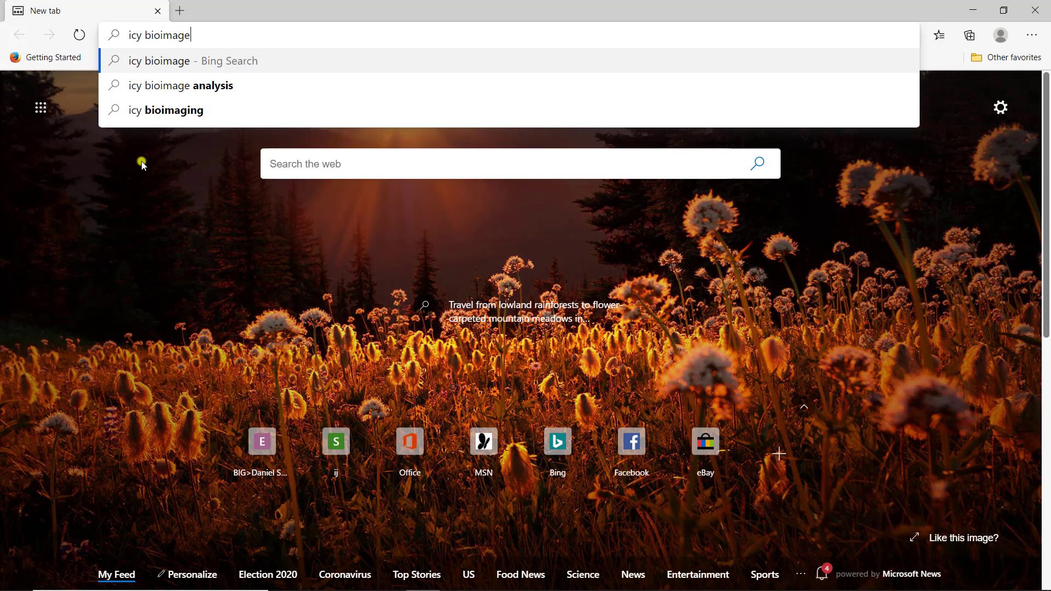
click(181, 86)
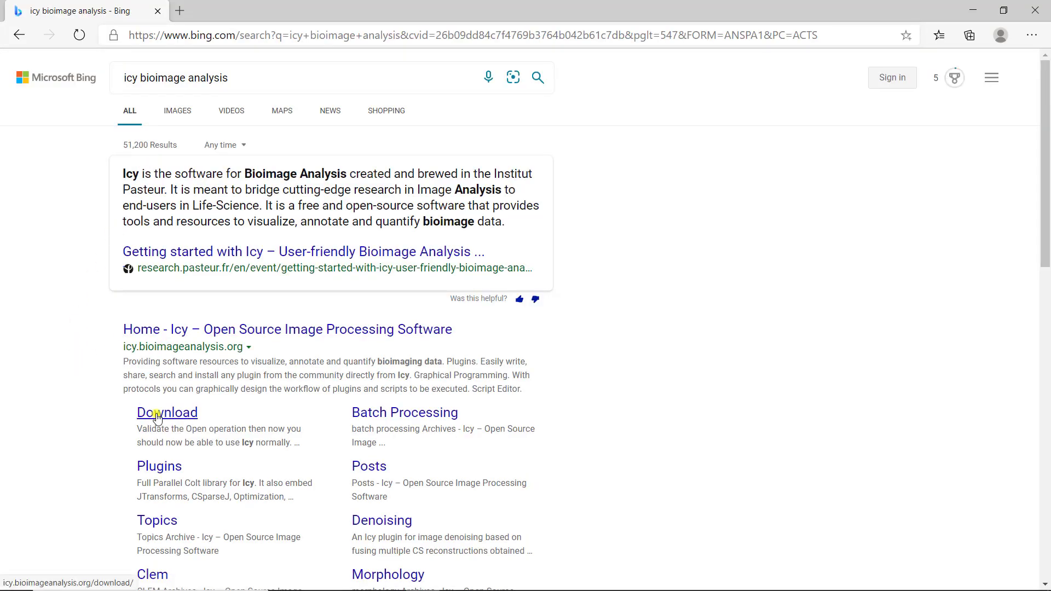
Step: From the Icy download page, start the Windows download of icy_all_2.0.3.0.zip
click(167, 412)
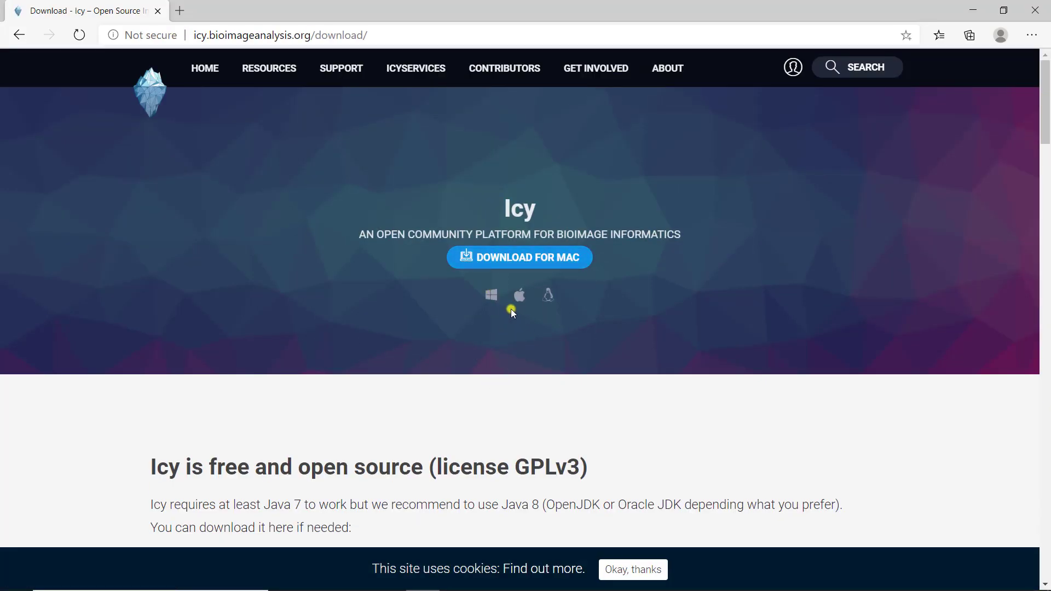
click(491, 295)
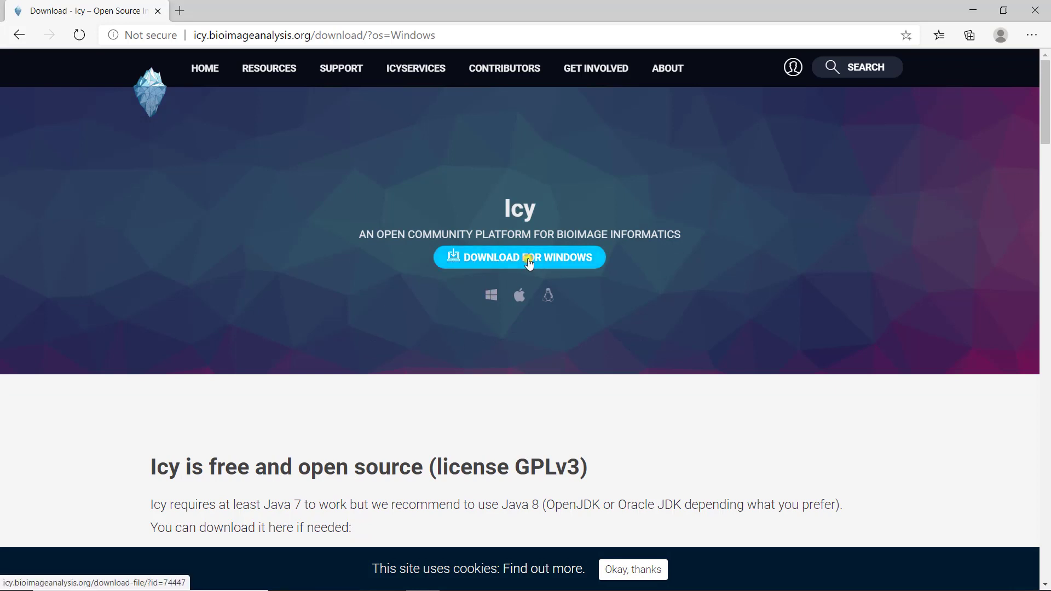
click(519, 257)
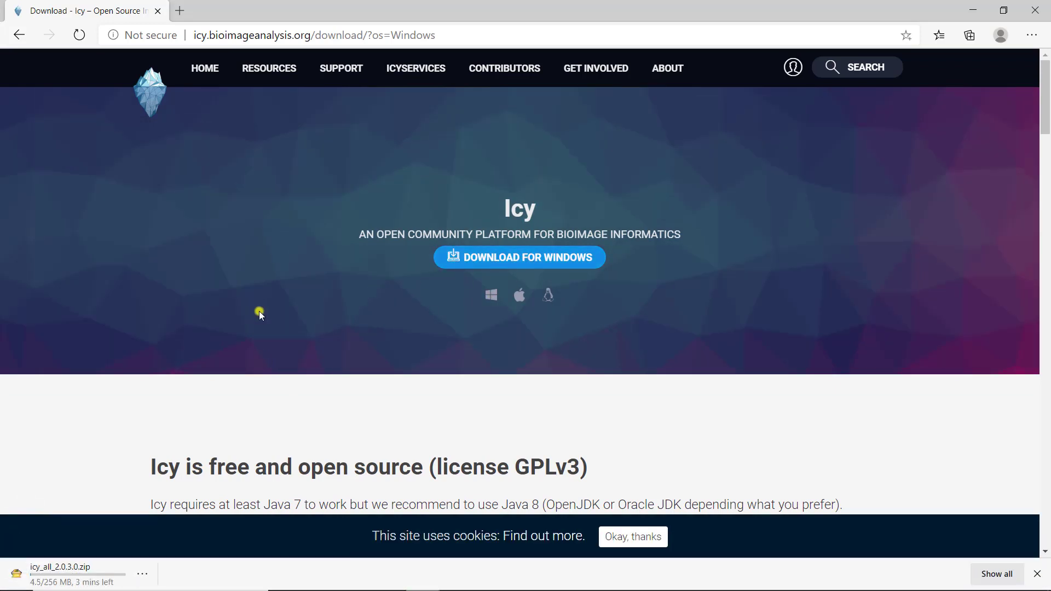
mouse_move(146, 427)
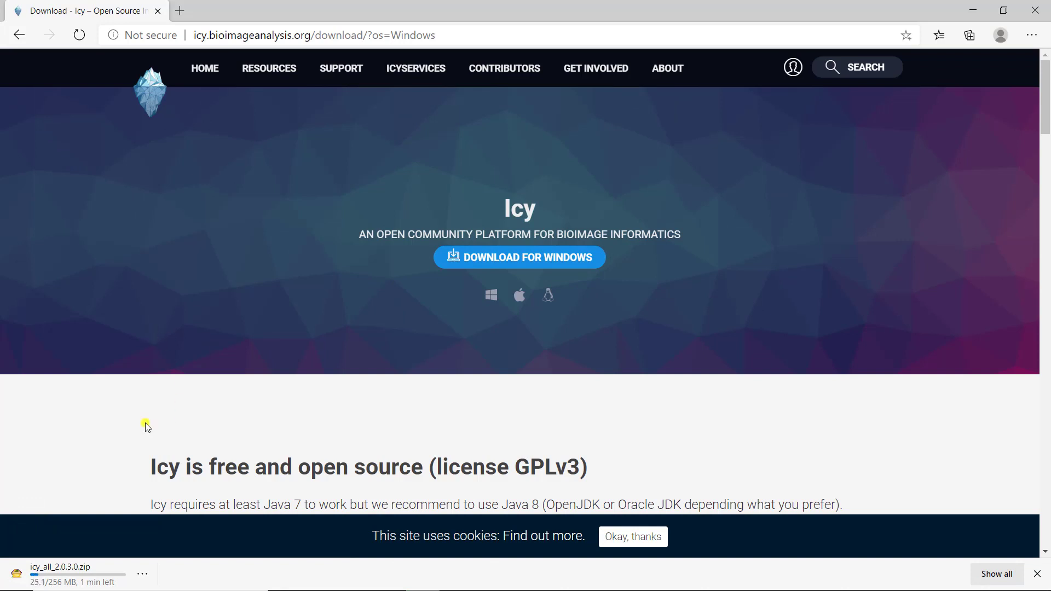
mouse_move(117, 458)
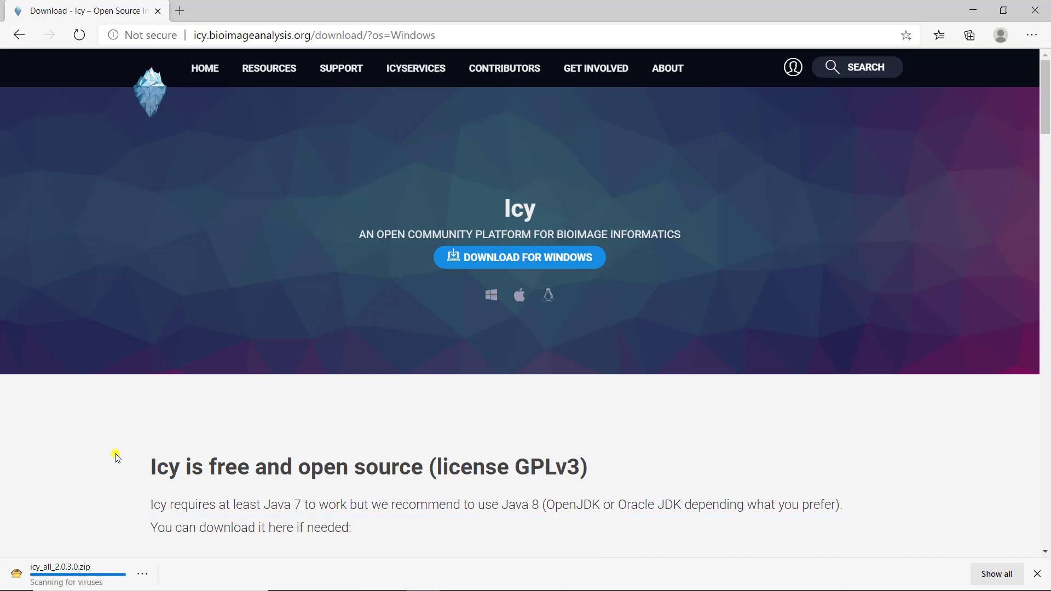
mouse_move(700, 202)
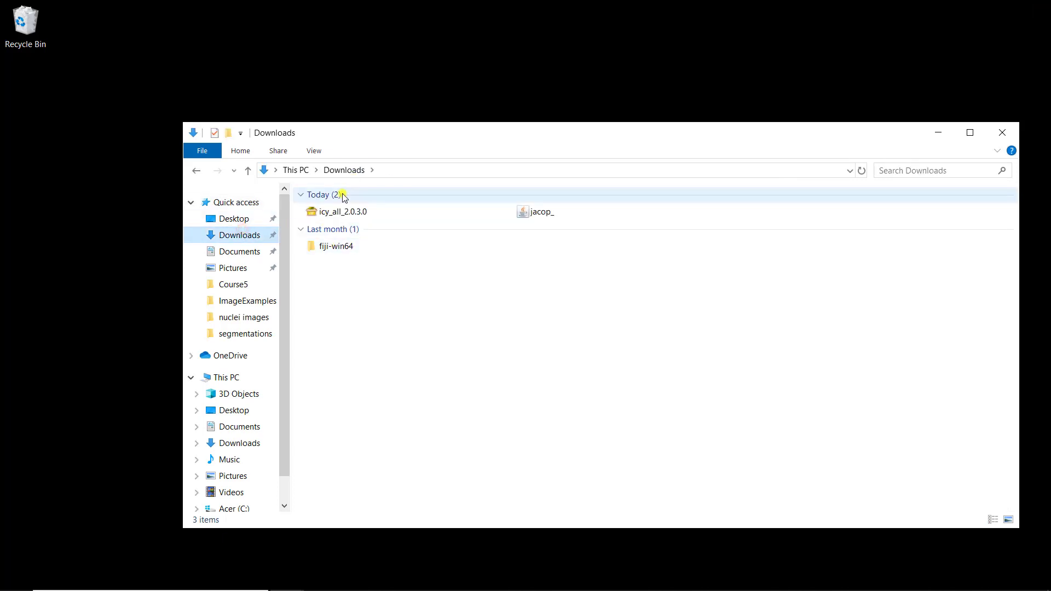
Step: Extract icy_all_2.0.3.0.zip and select the icy application in the extracted folder
right_click(338, 211)
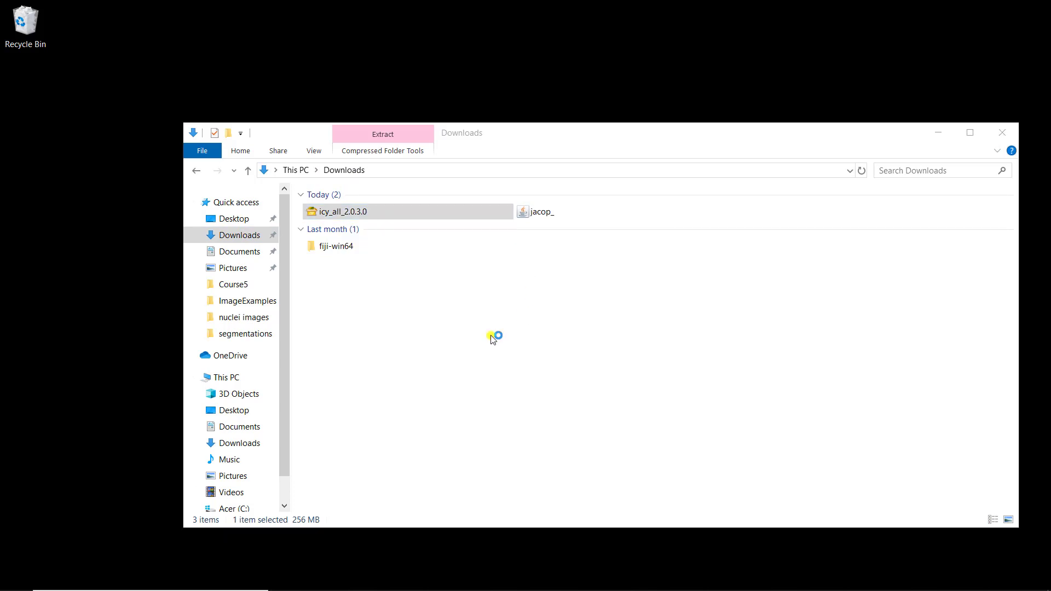
click(382, 134)
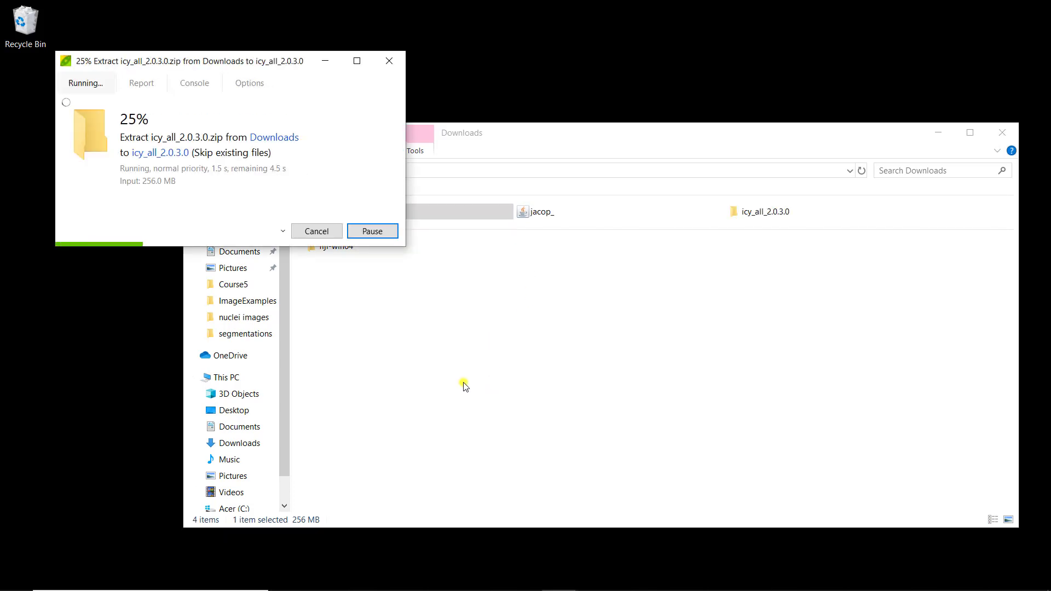
mouse_move(628, 338)
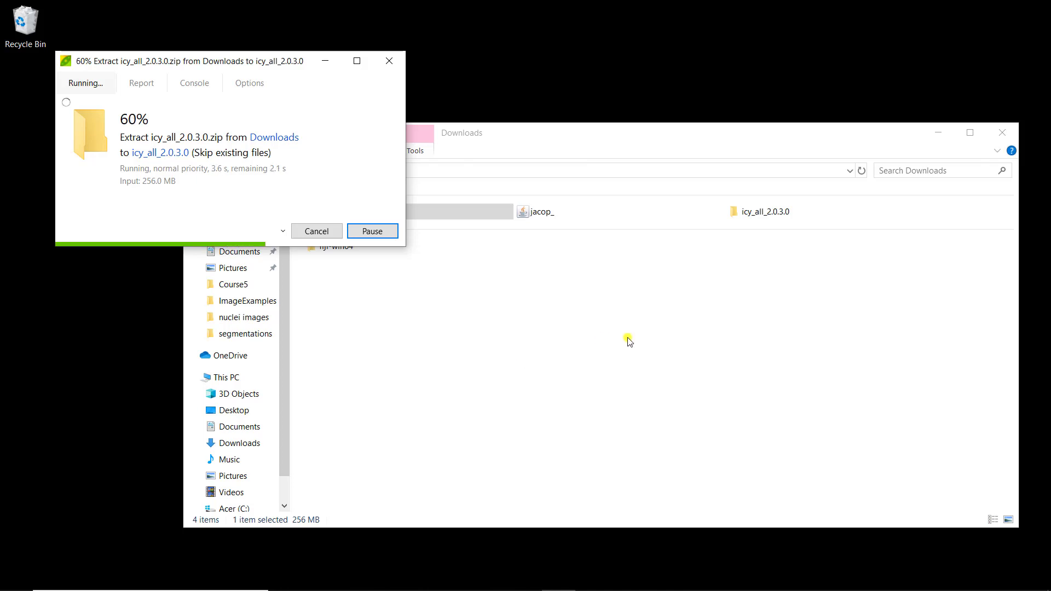
mouse_move(681, 344)
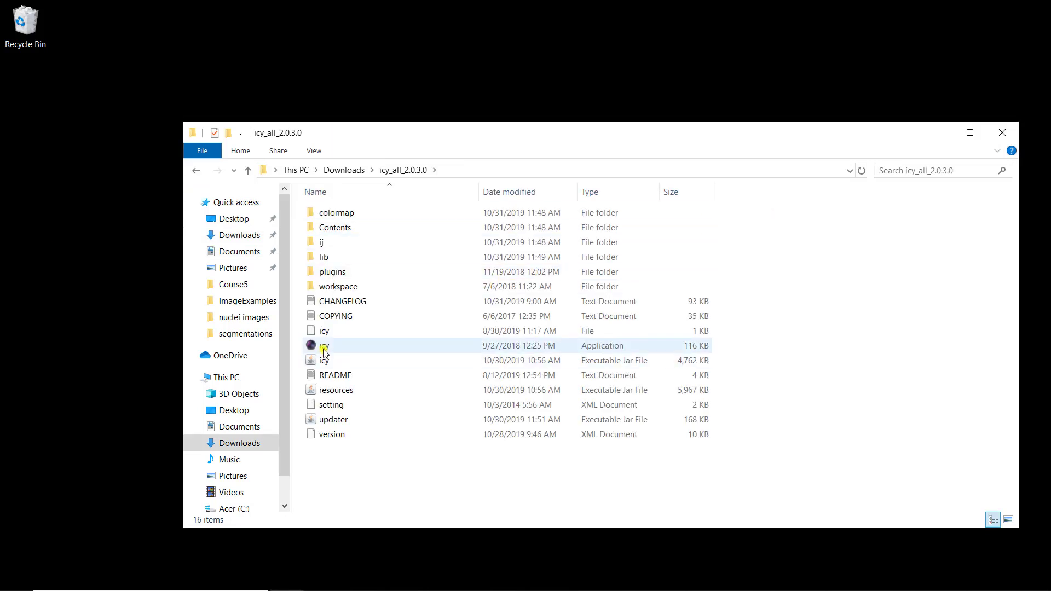
click(324, 345)
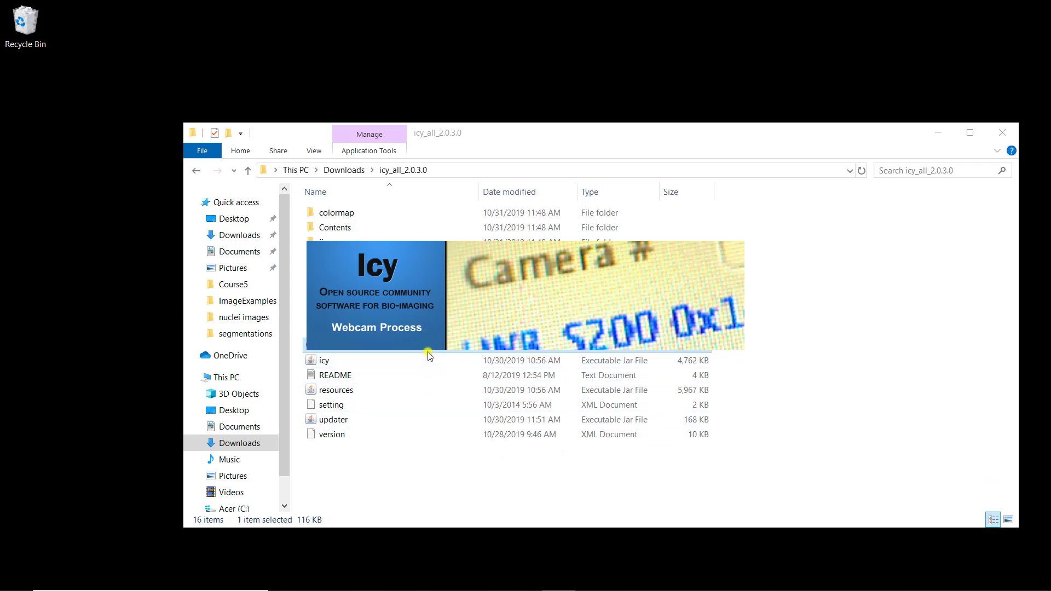
Step: Launch Icy 2.0.3.0 and dismiss the 'New version installed!' release notes
double_click(326, 361)
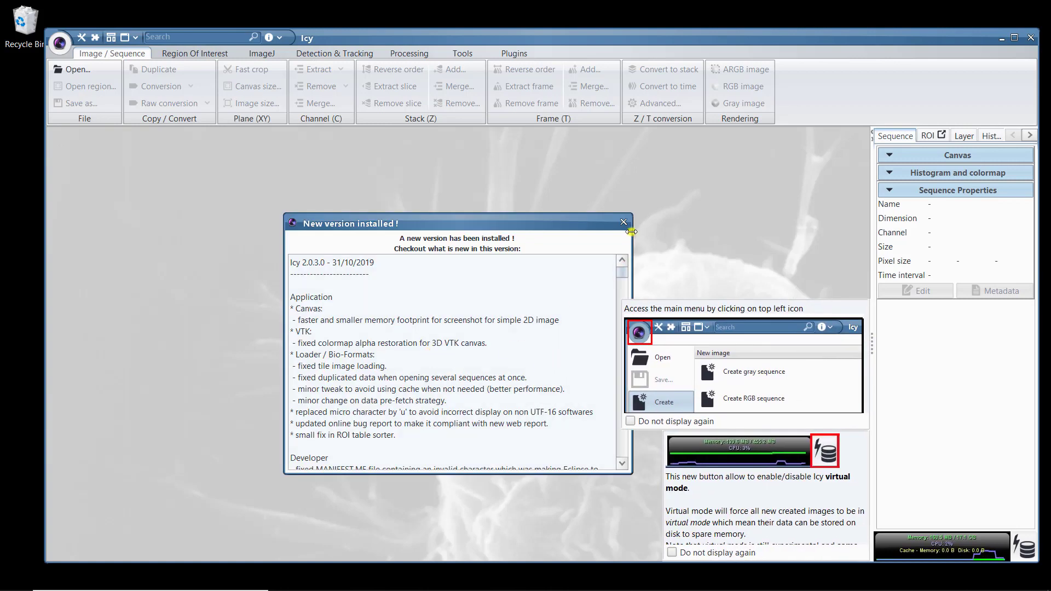
click(622, 221)
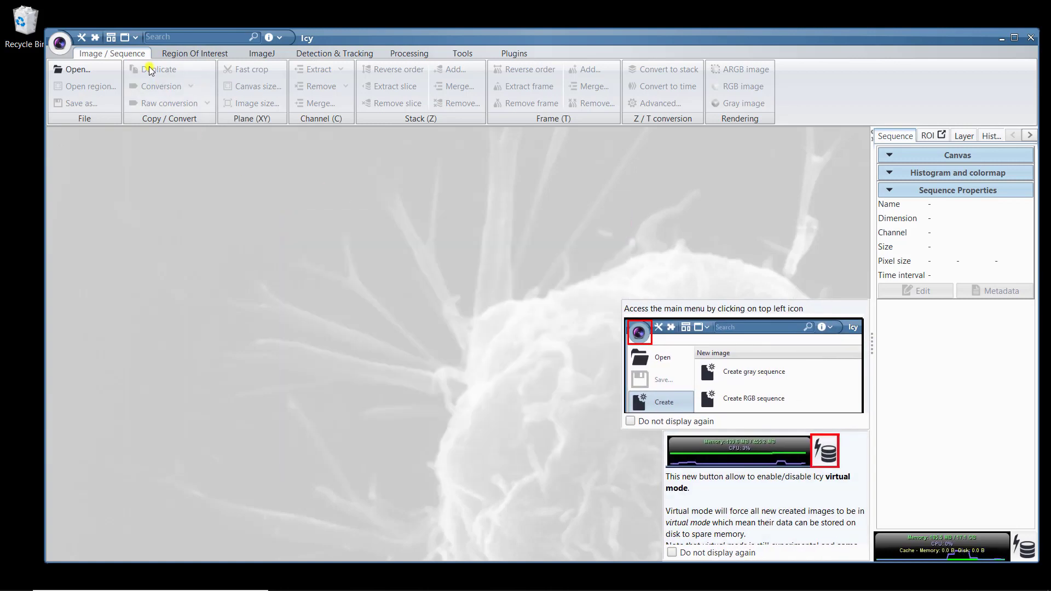
mouse_move(1009, 92)
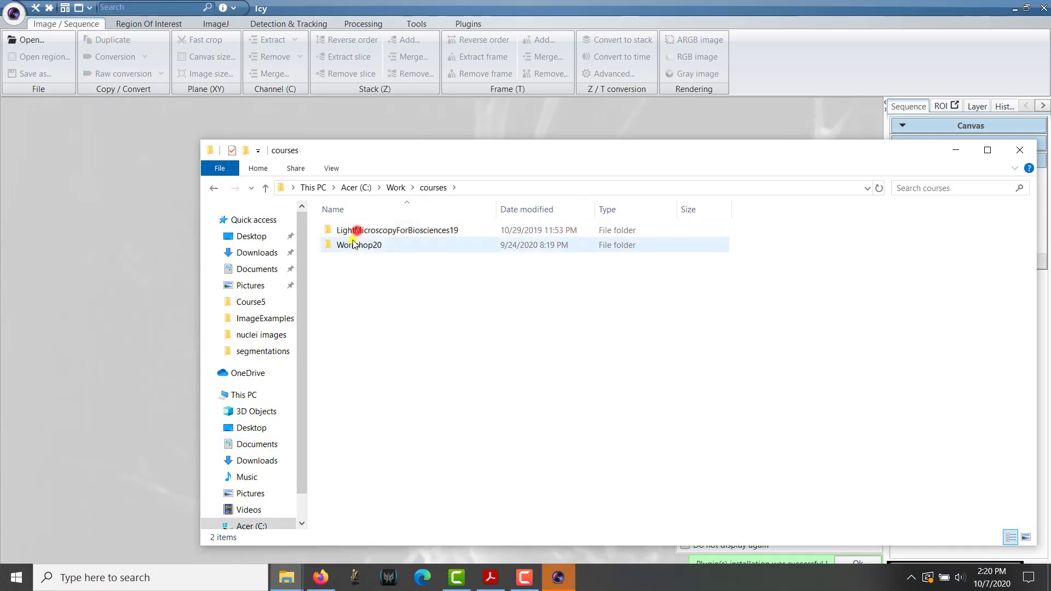
Step: Load colocImage.tif from Workshop20 > Course5 and toggle channel 1 off and back on
double_click(358, 245)
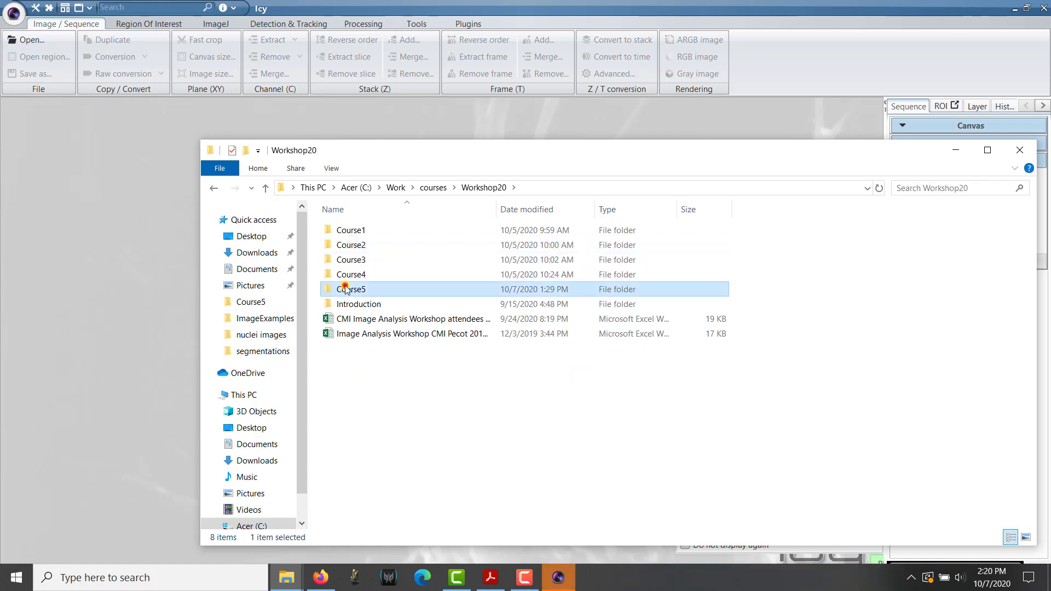
double_click(351, 289)
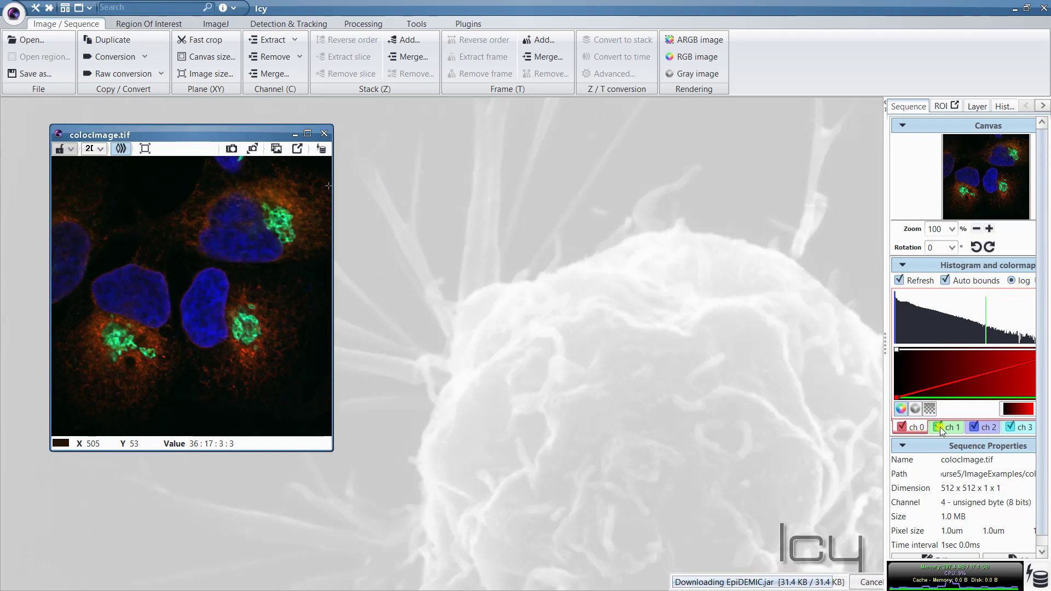
click(940, 427)
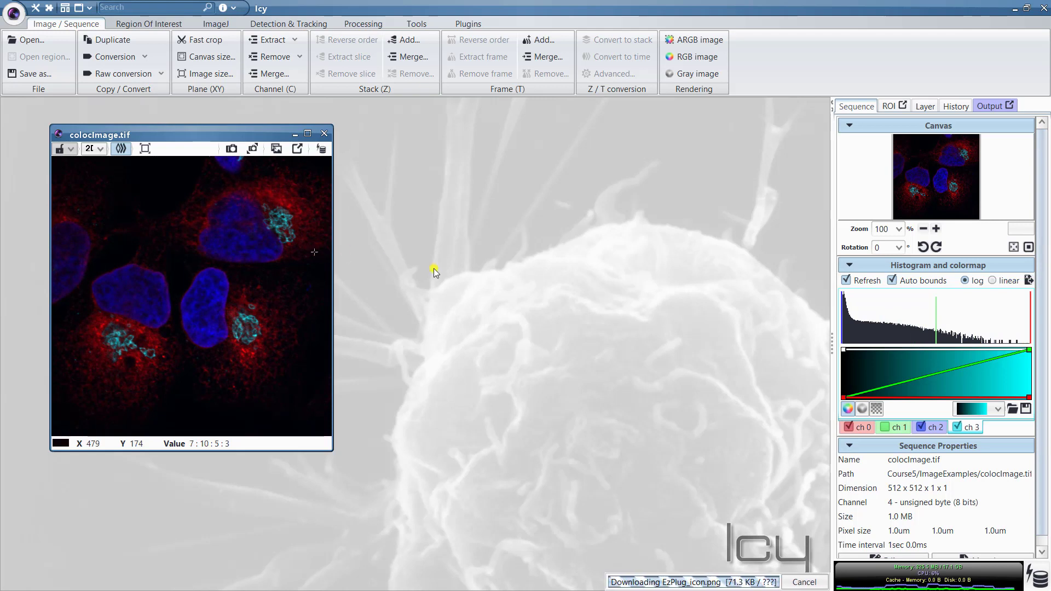
click(885, 427)
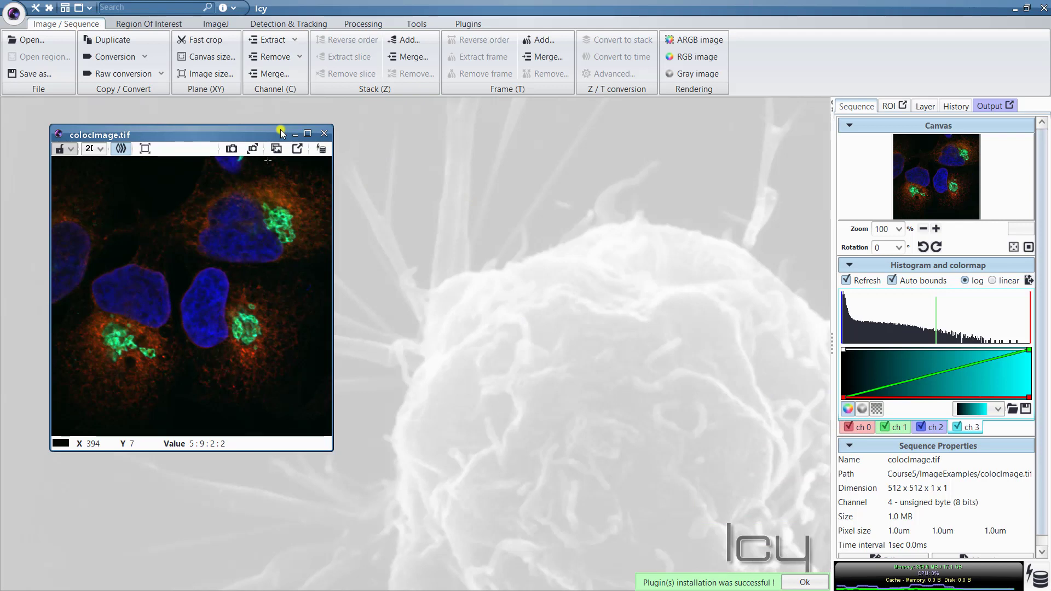
mouse_move(301, 283)
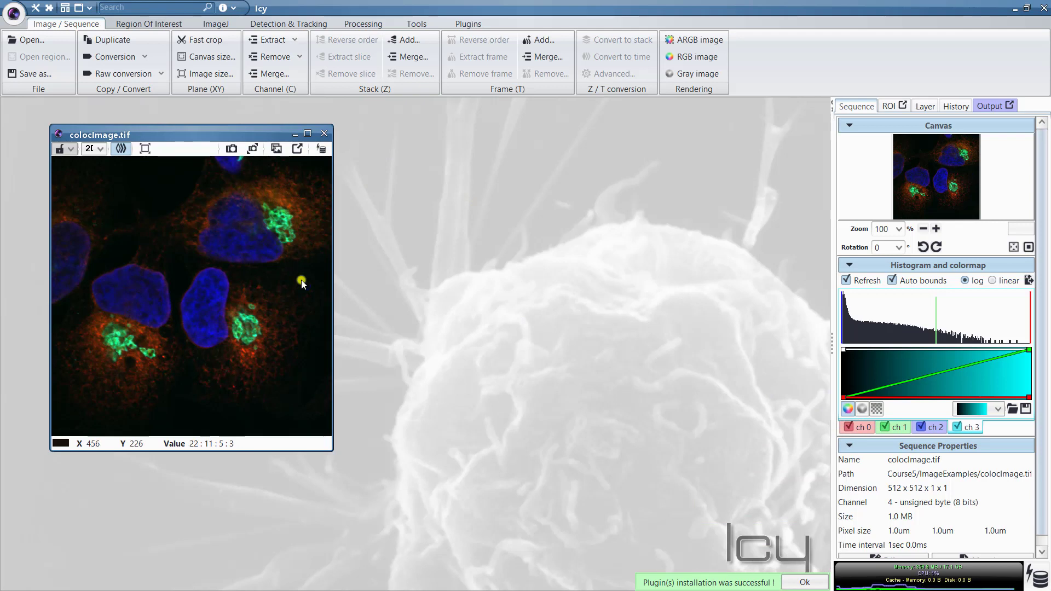
mouse_move(422, 394)
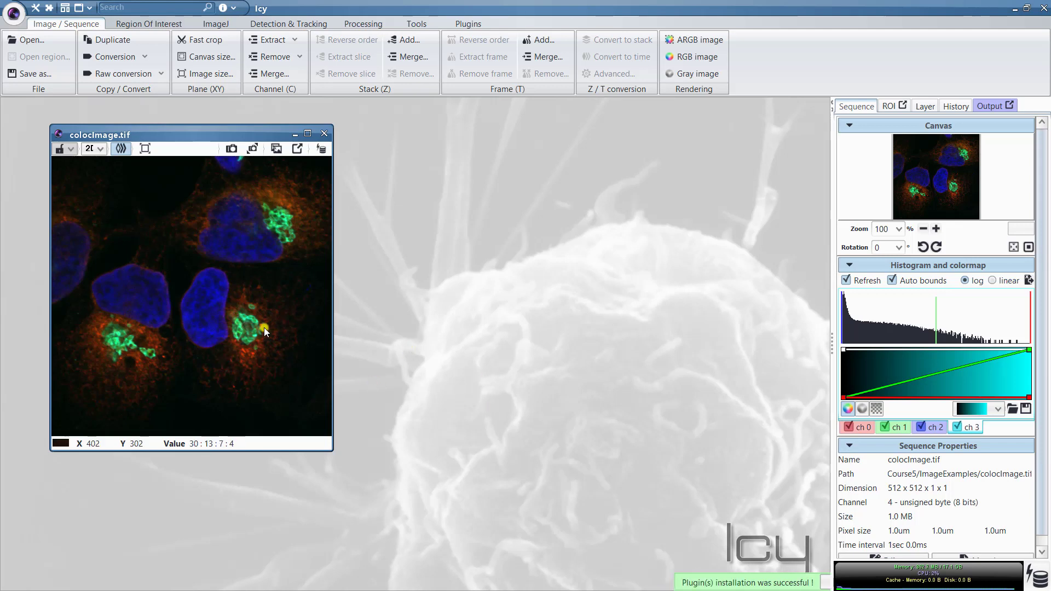
mouse_move(307, 245)
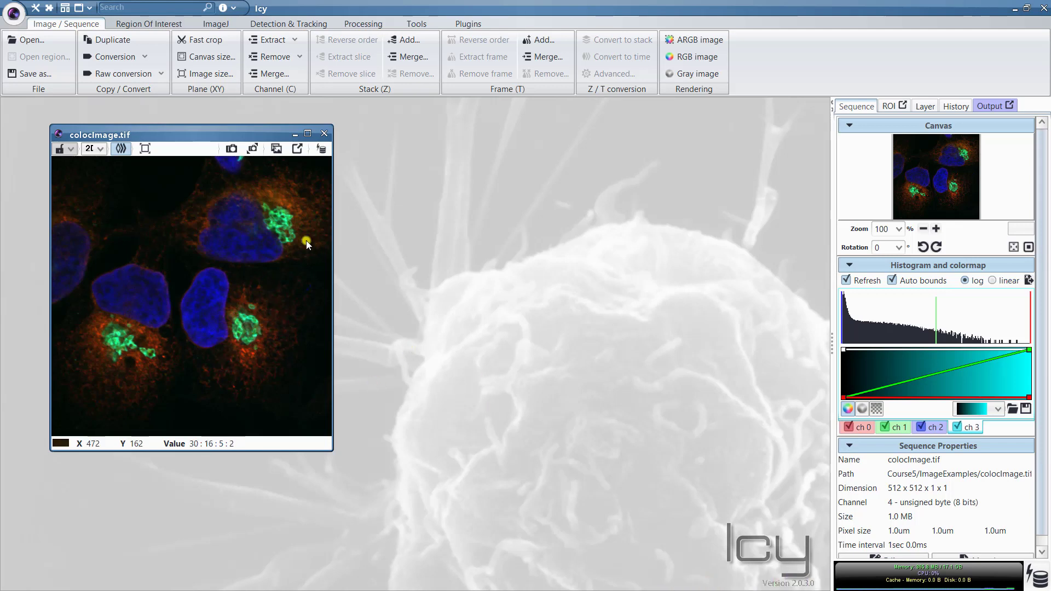
mouse_move(257, 107)
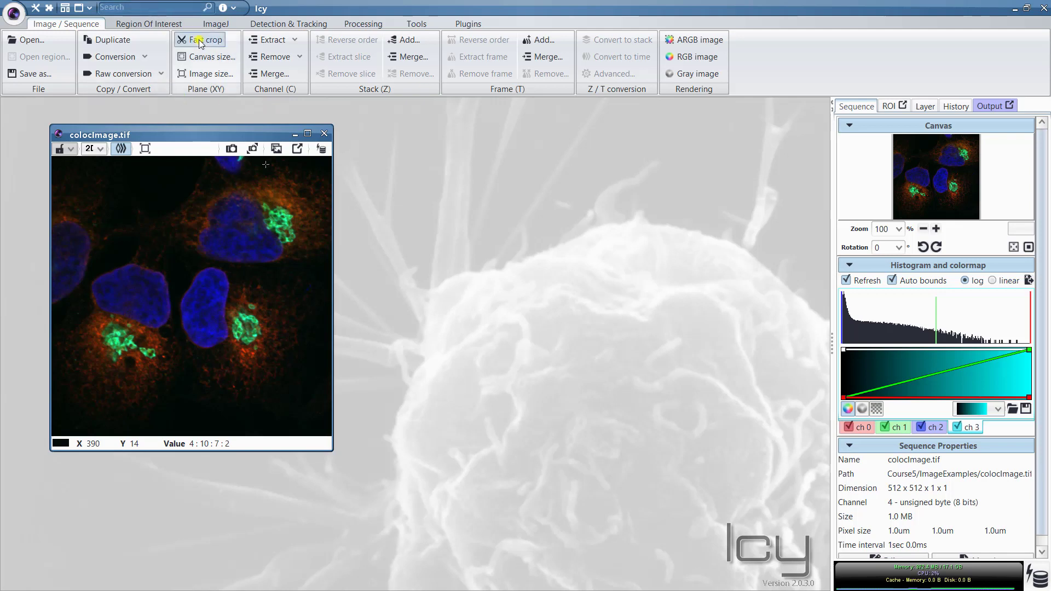
mouse_move(271, 40)
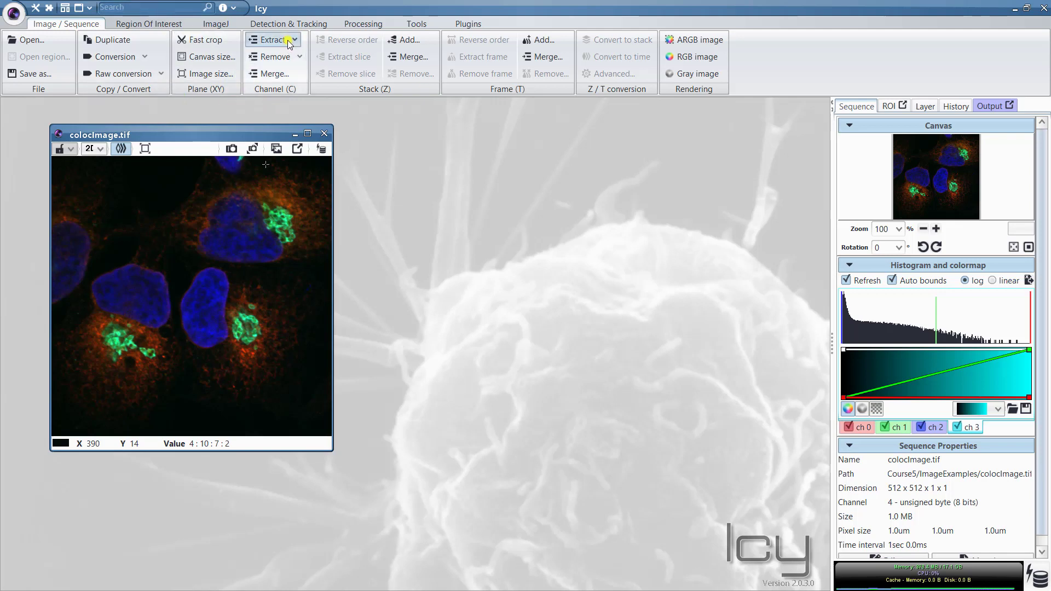
Step: Extract channel 1 and channel 3 of colocImage.tif into separate images
click(271, 39)
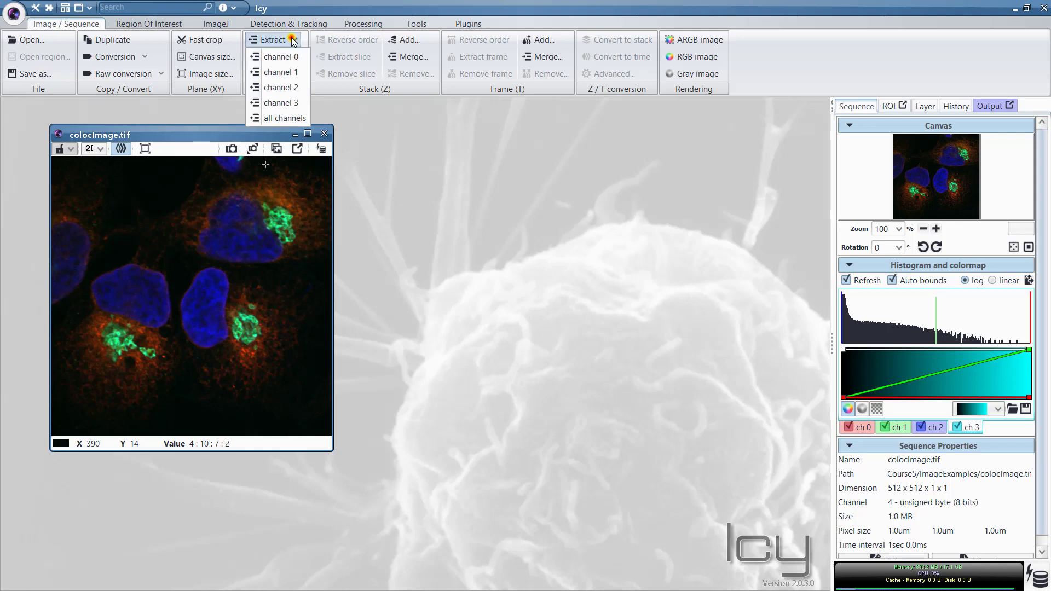
click(278, 72)
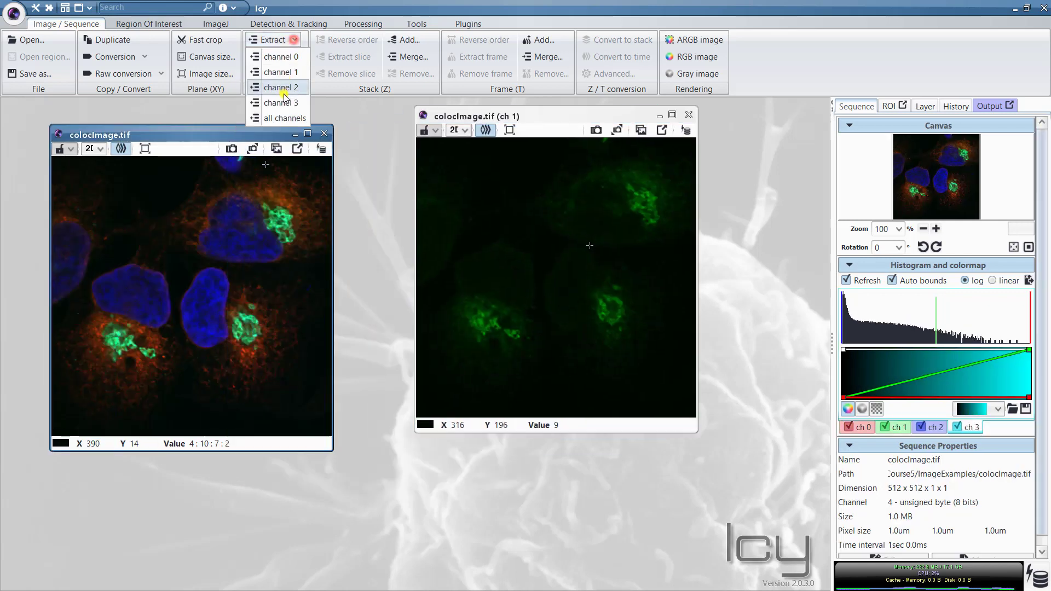
click(281, 103)
text(m)
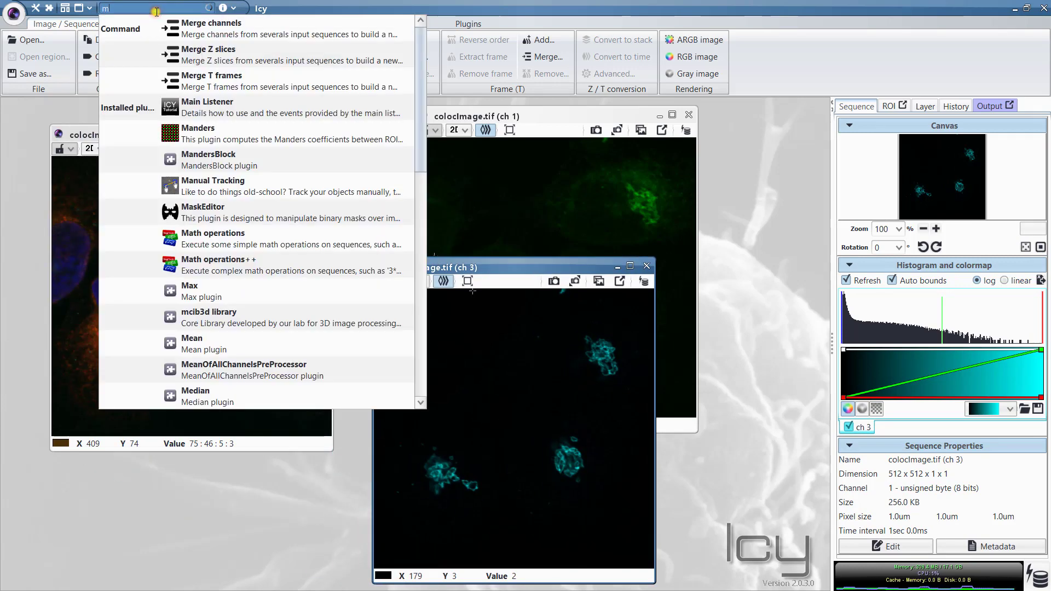
Step: Run a 2D Median Filter with half size 2 on the channel images
text(ed)
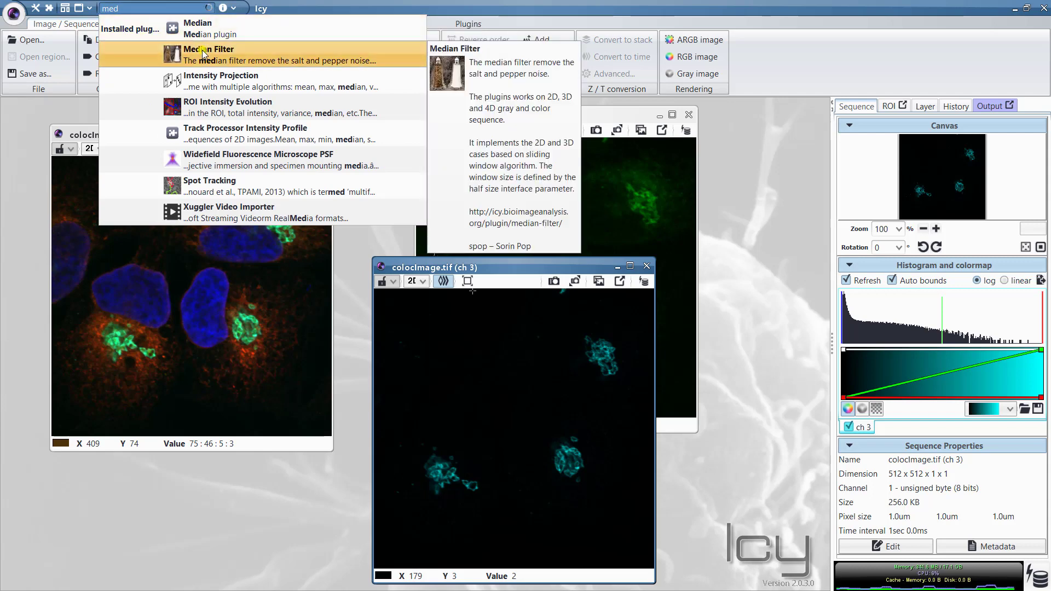
click(209, 54)
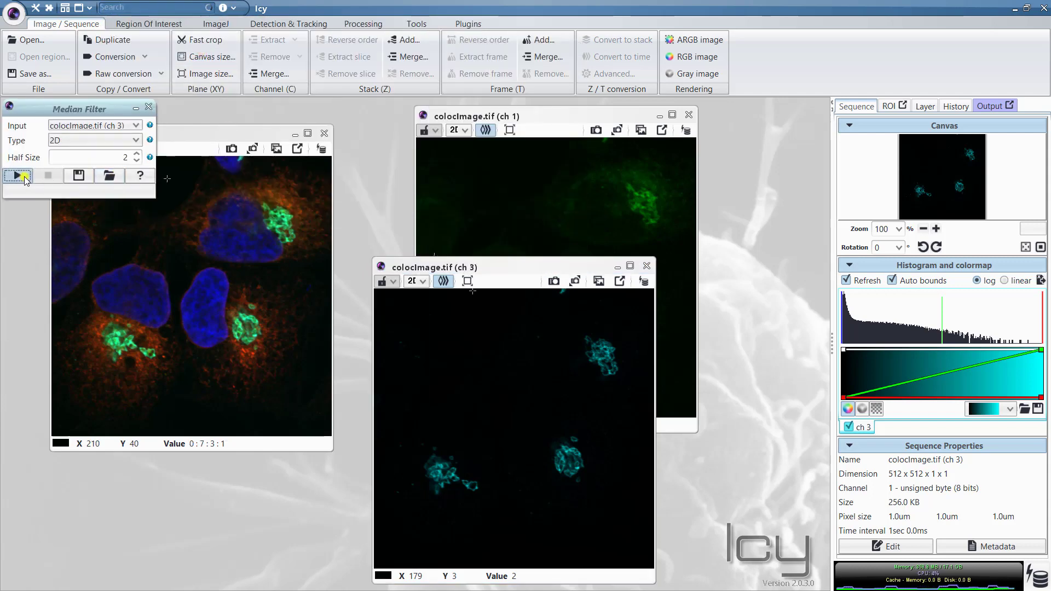
click(16, 176)
text(th)
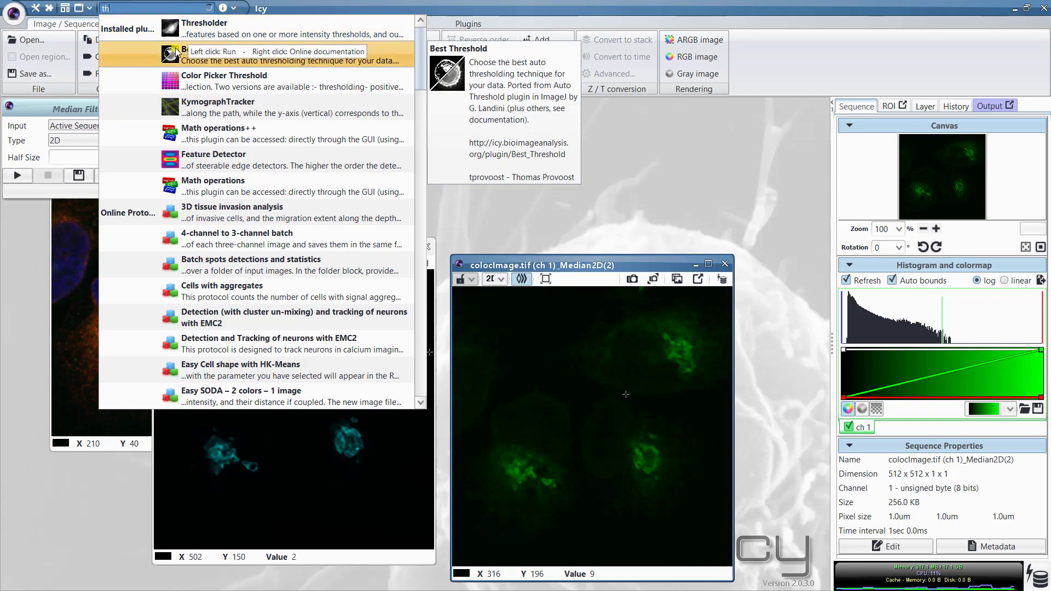
Step: In Best Threshold, preview the Huang method on median-filtered channel 1
scroll(down, 3)
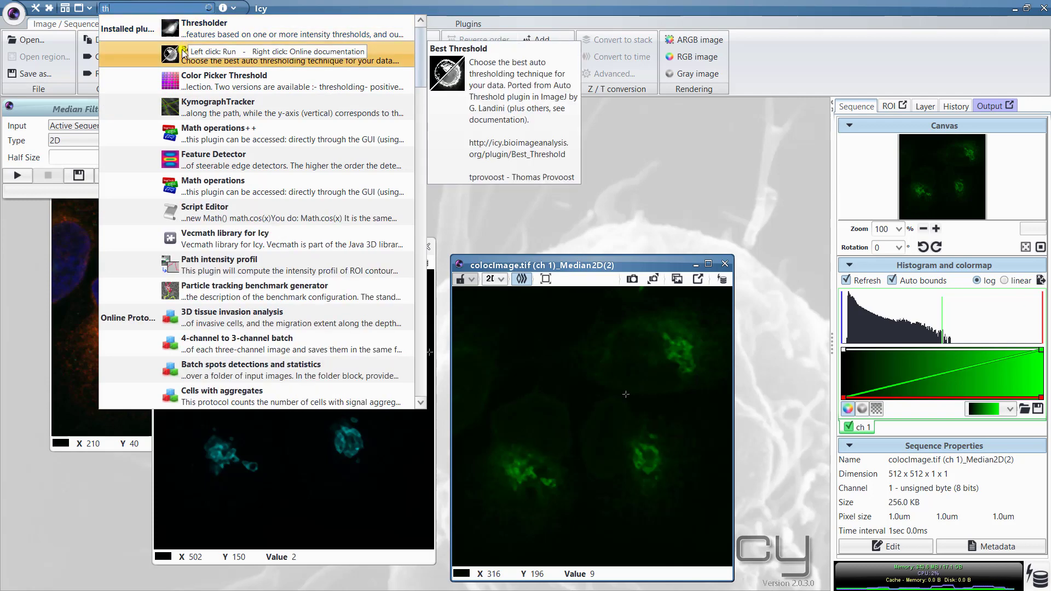
click(208, 51)
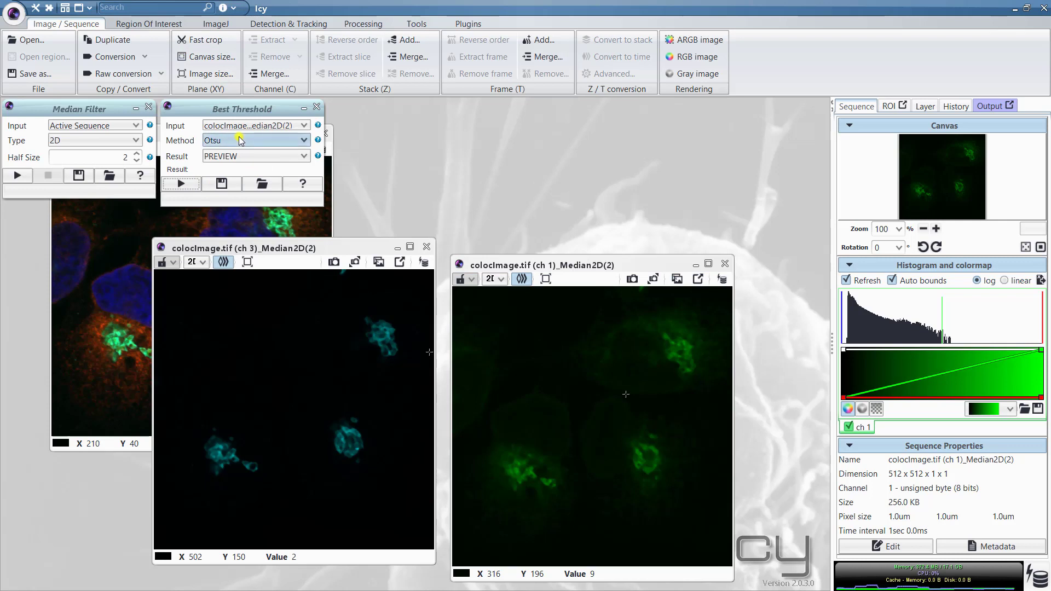
click(254, 140)
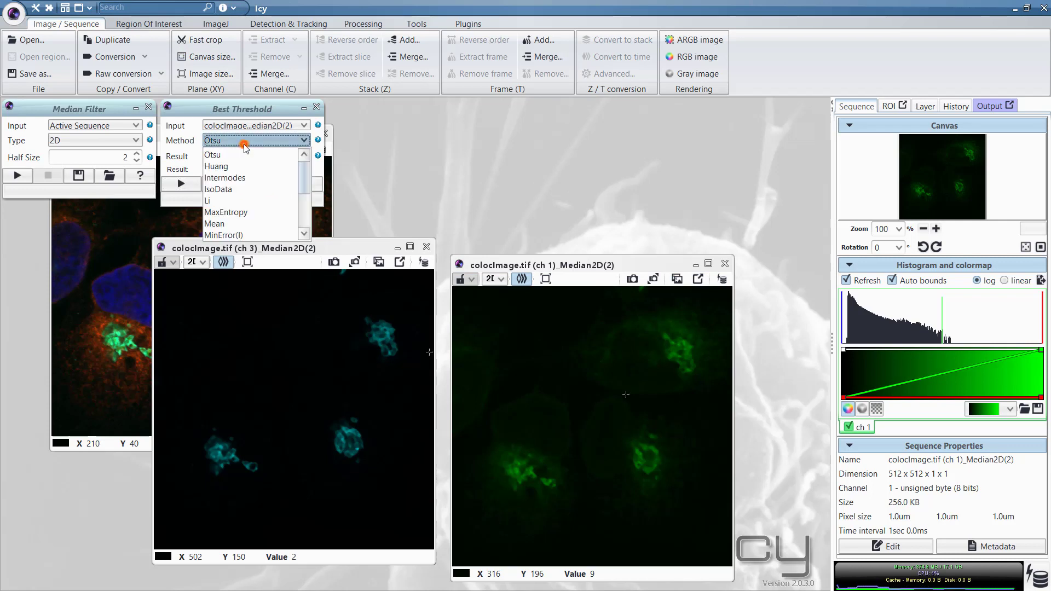
click(215, 167)
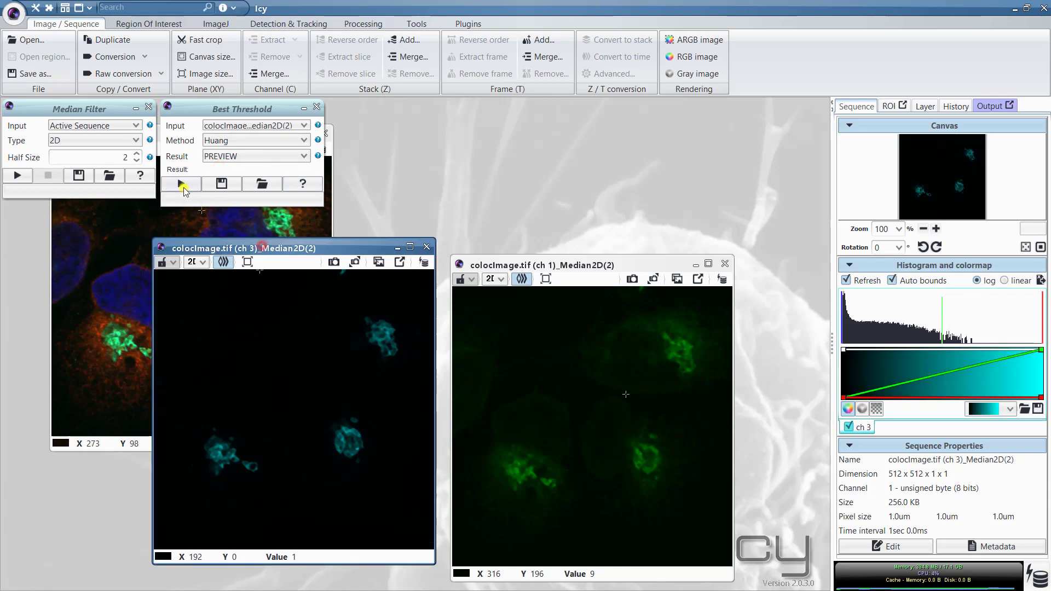
click(179, 183)
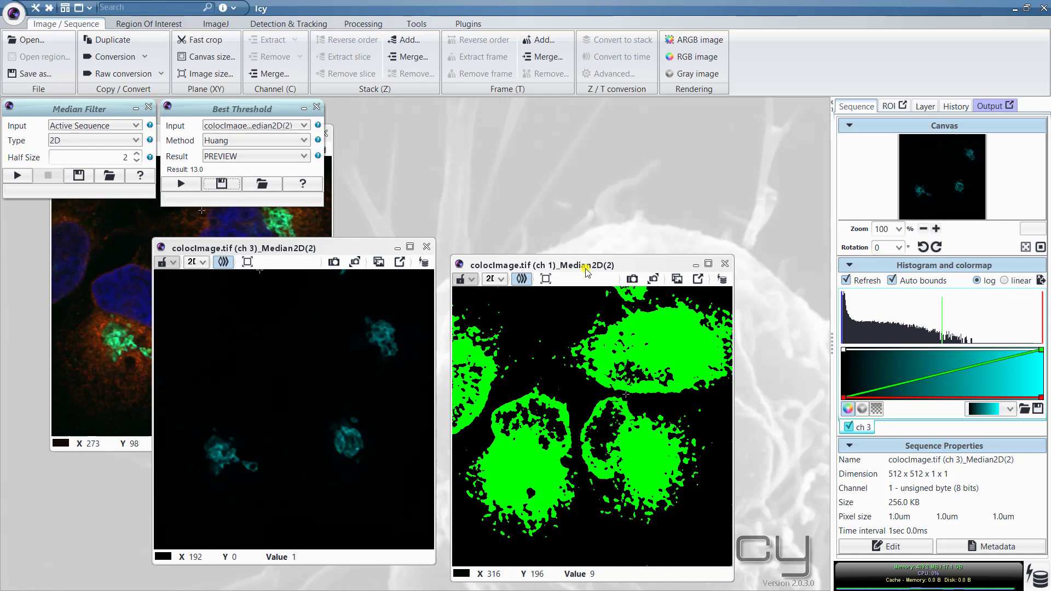
mouse_move(622, 368)
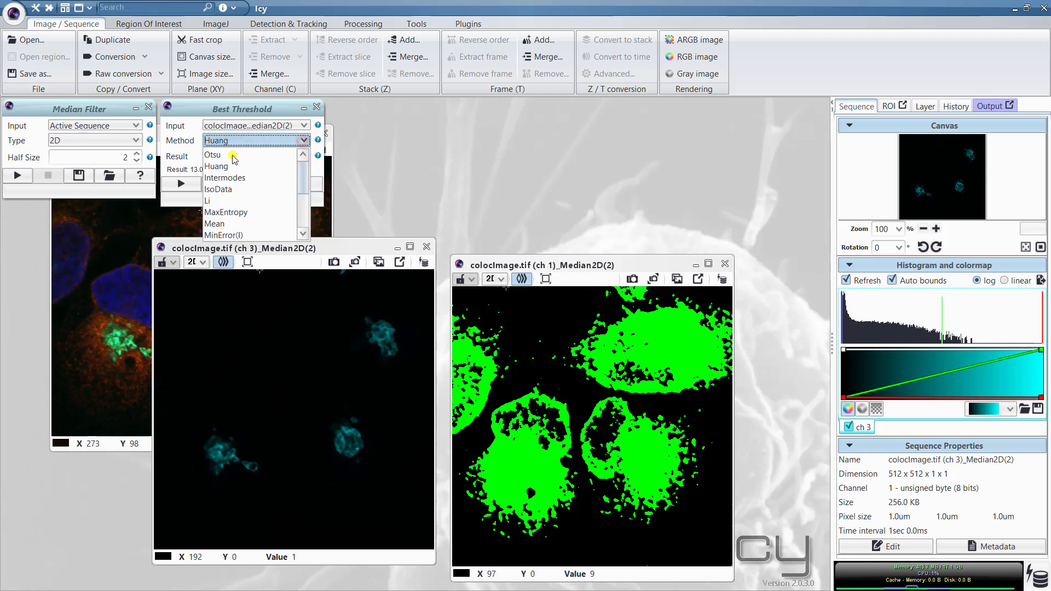
Step: Switch to Otsu and output binary sequences for channels 1 and 3
click(212, 154)
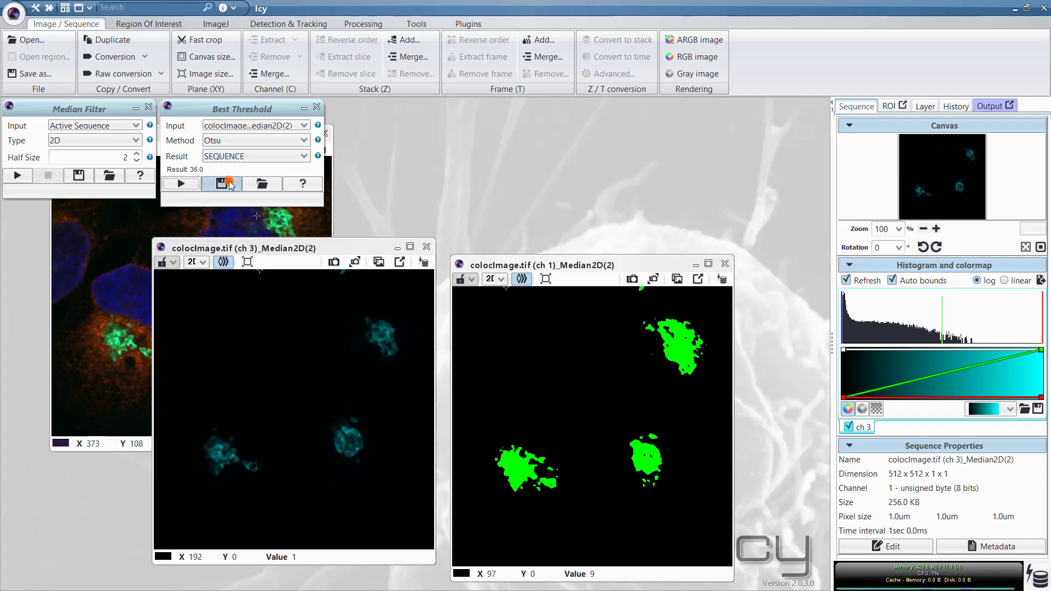
click(229, 184)
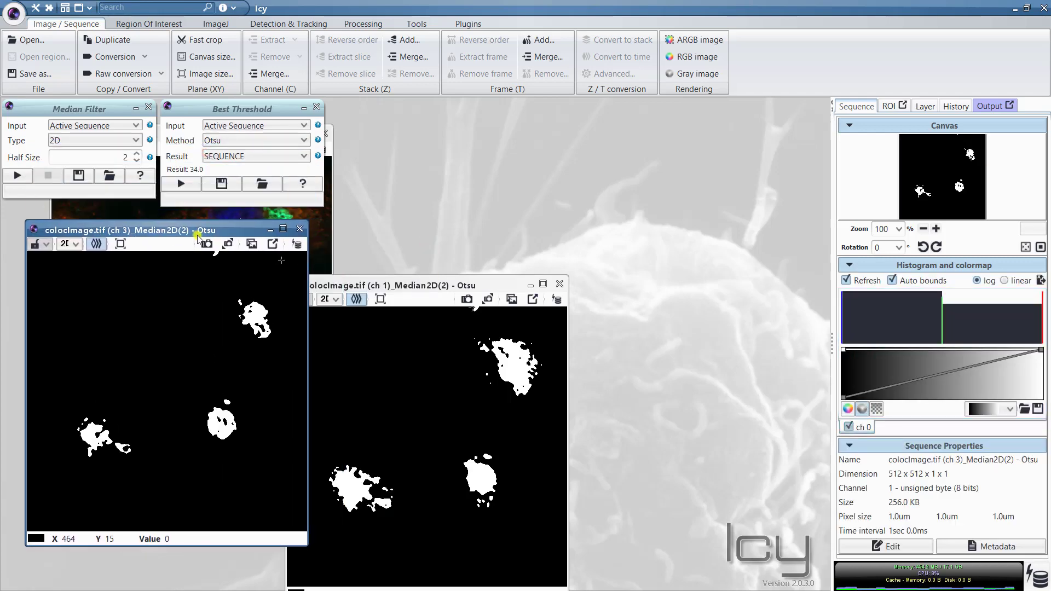
mouse_move(251, 266)
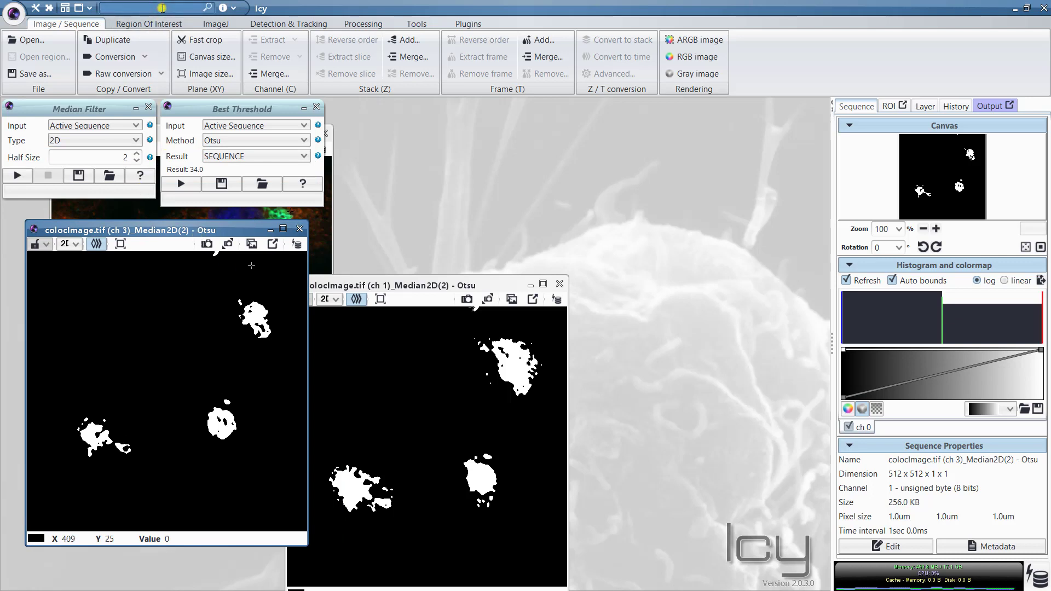
Step: Install GcoPS, set Statistical test mode, and use the two Otsu images as inputs
text(acop)
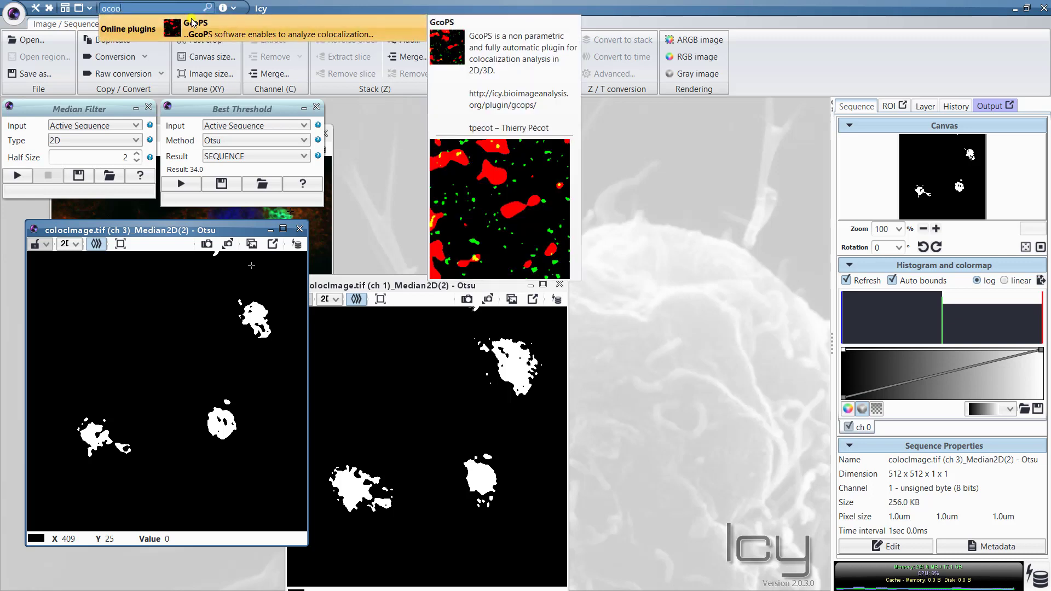
mouse_move(194, 26)
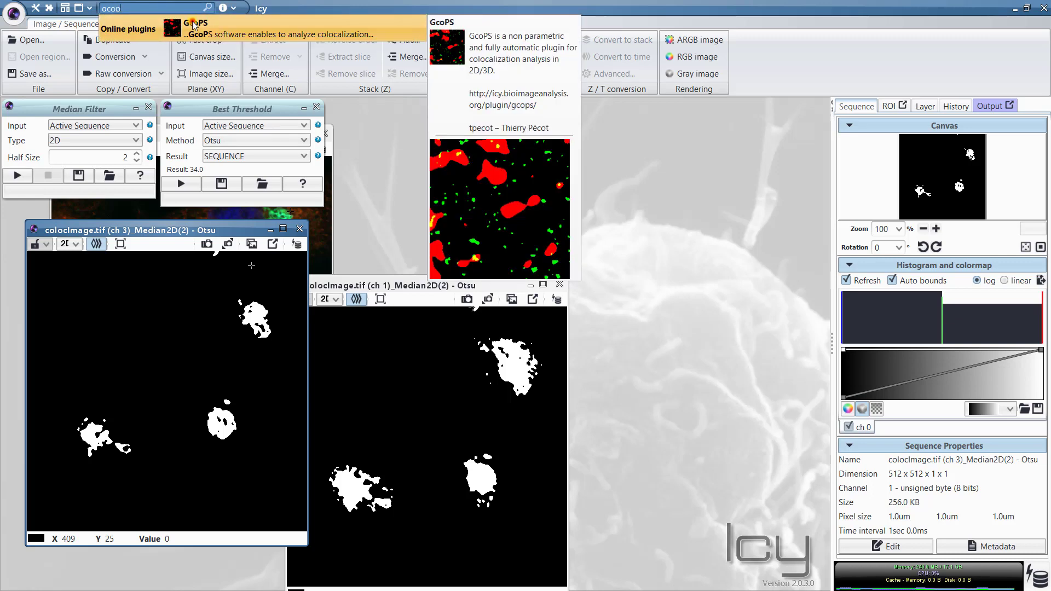
click(199, 22)
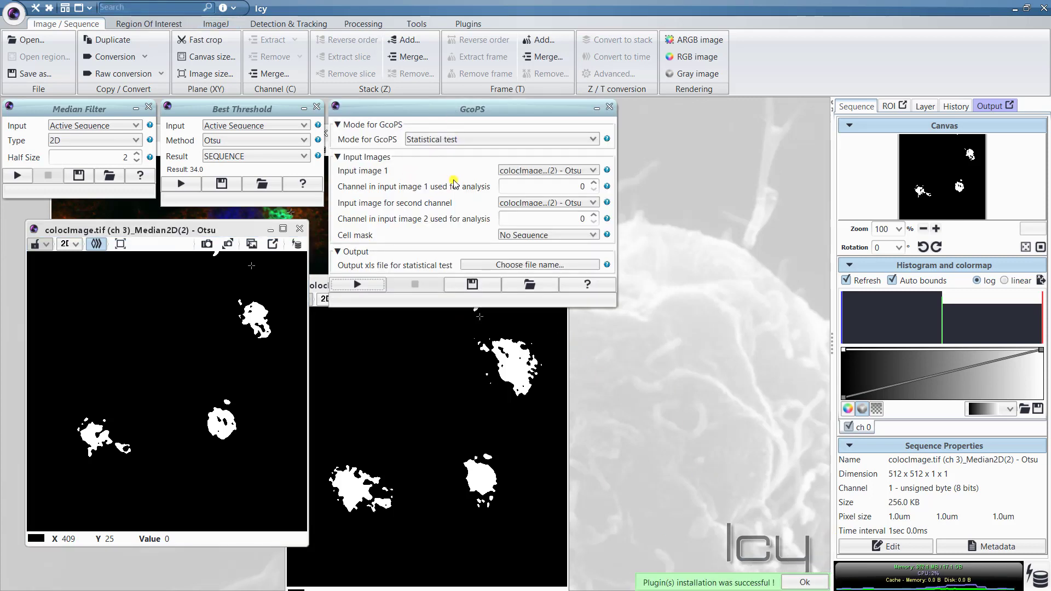
mouse_move(418, 235)
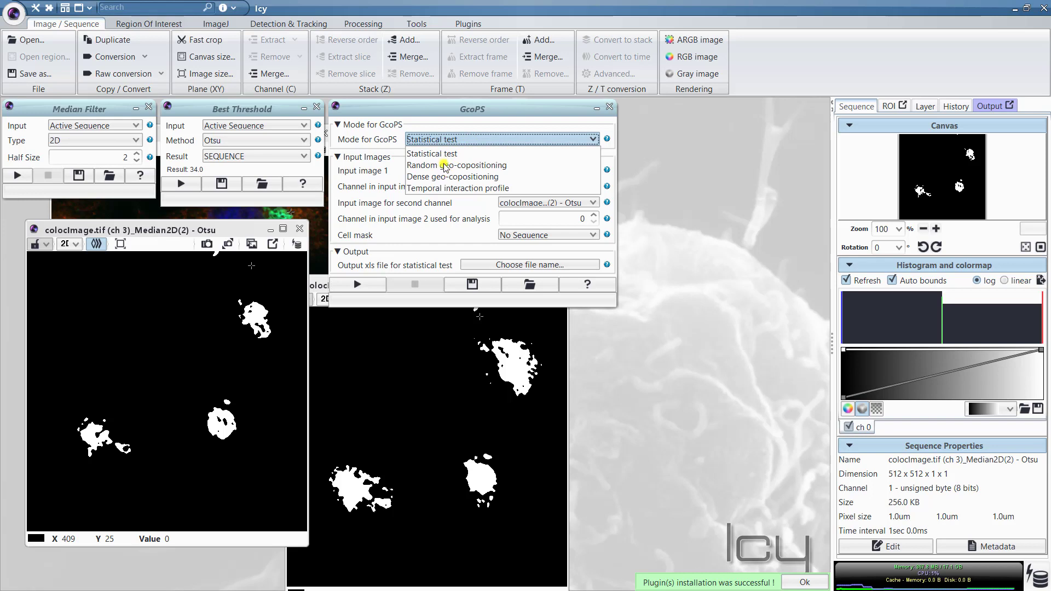
click(432, 154)
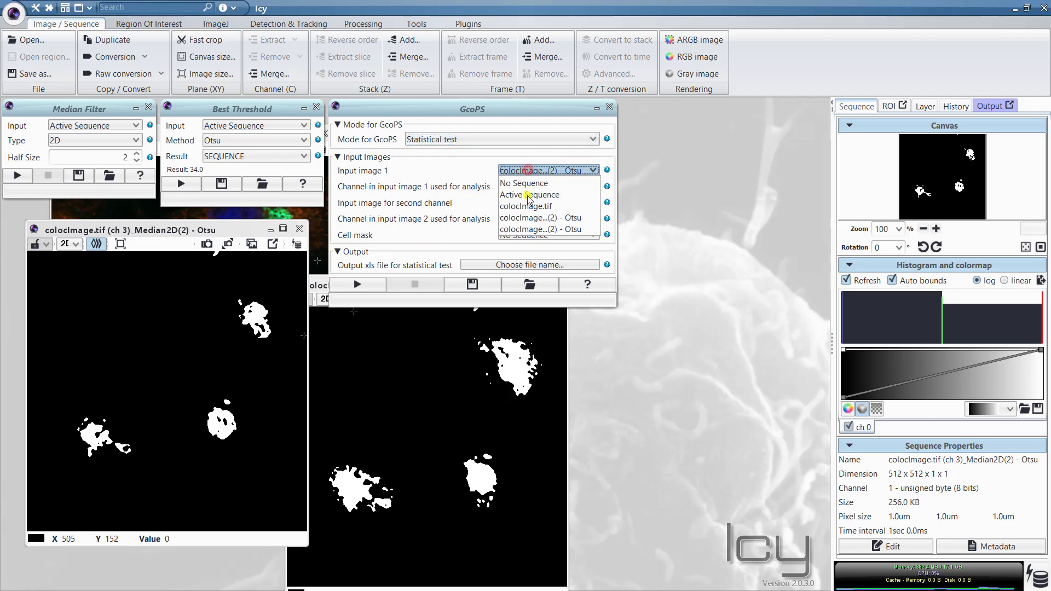
click(544, 203)
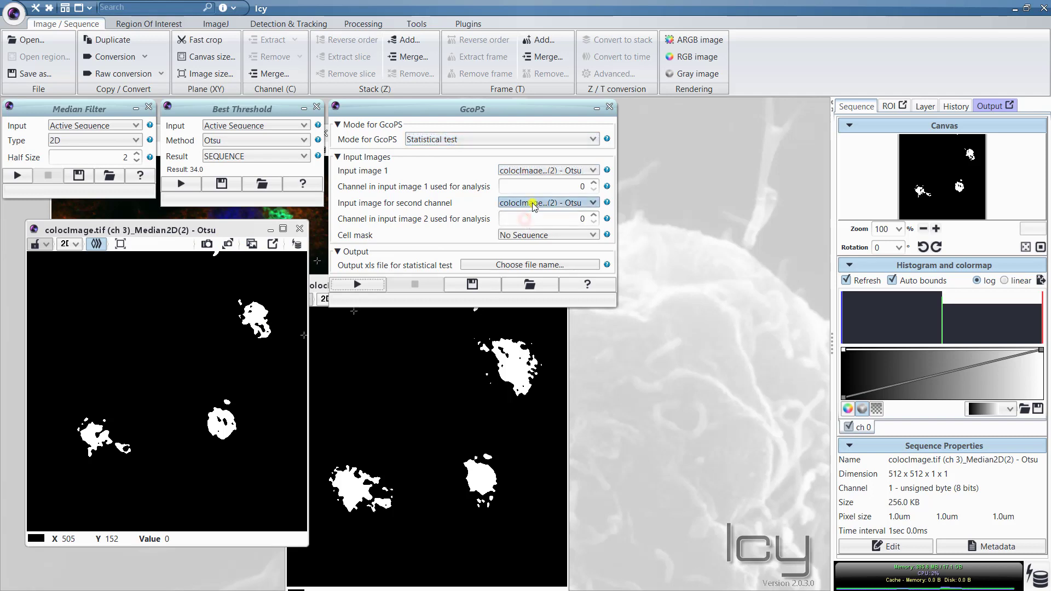
click(545, 203)
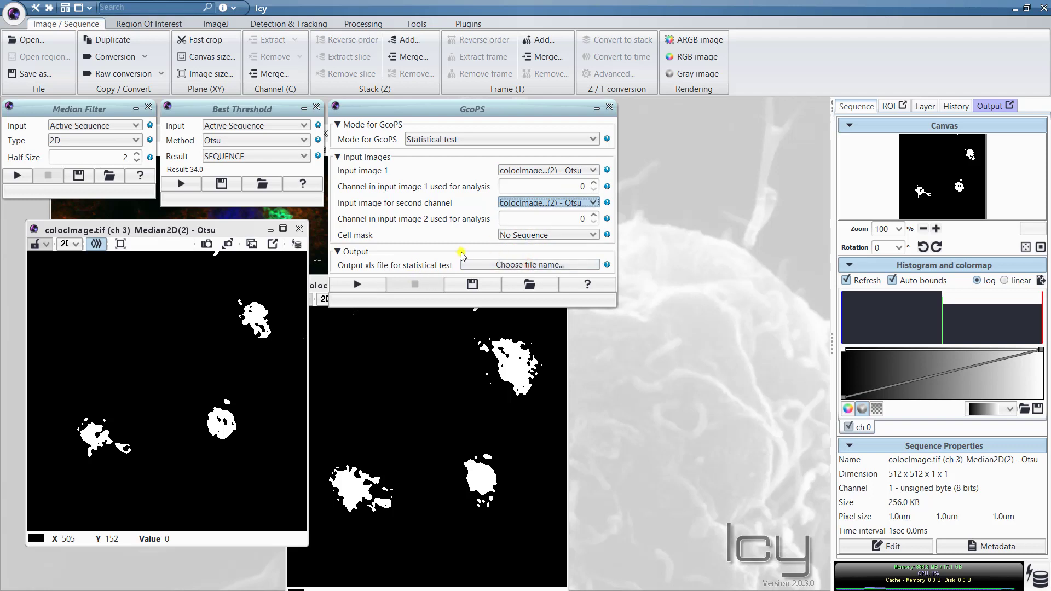
Step: Set the GcoPS results xls to save in C:\Work\courses\Workshop20\...\ImageExamples
click(531, 265)
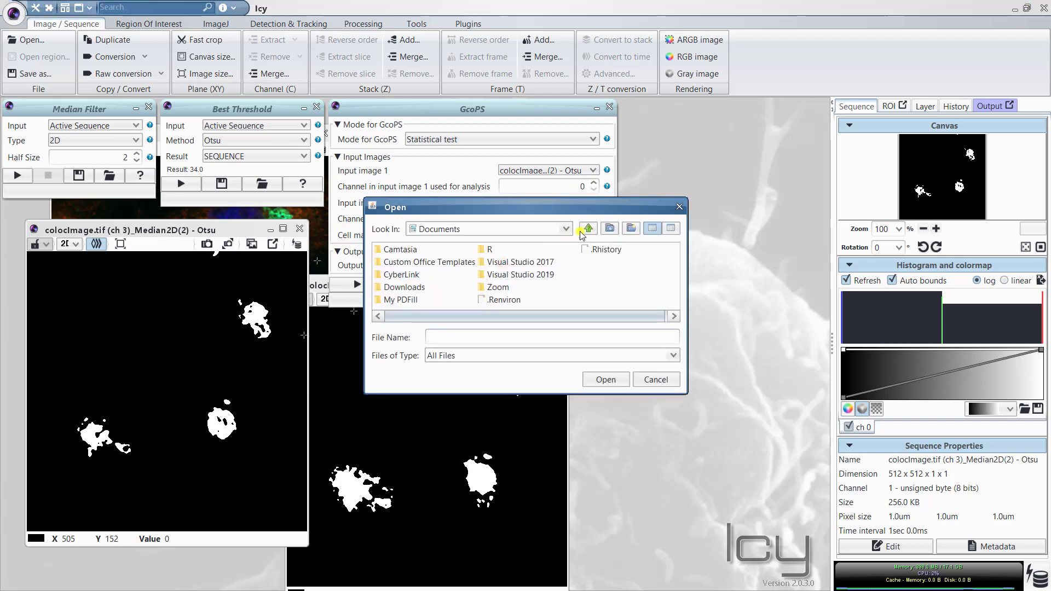
click(567, 228)
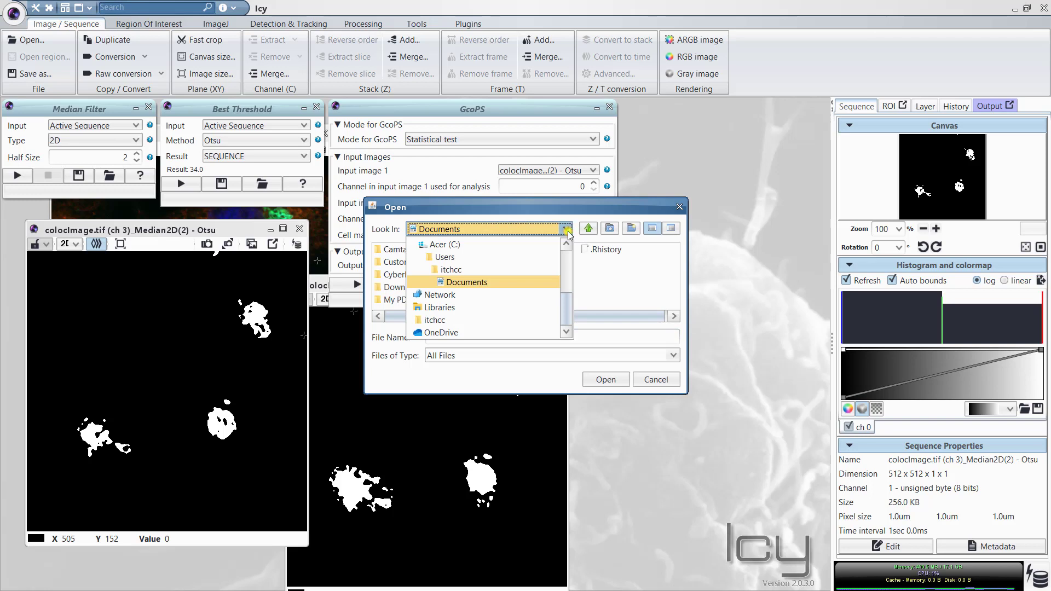
click(440, 244)
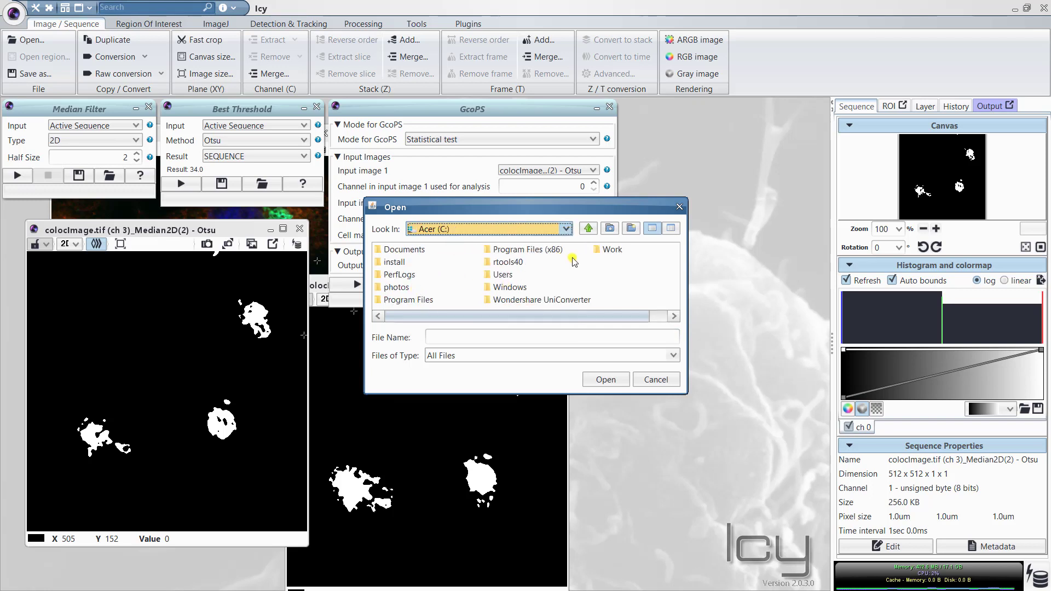
double_click(611, 248)
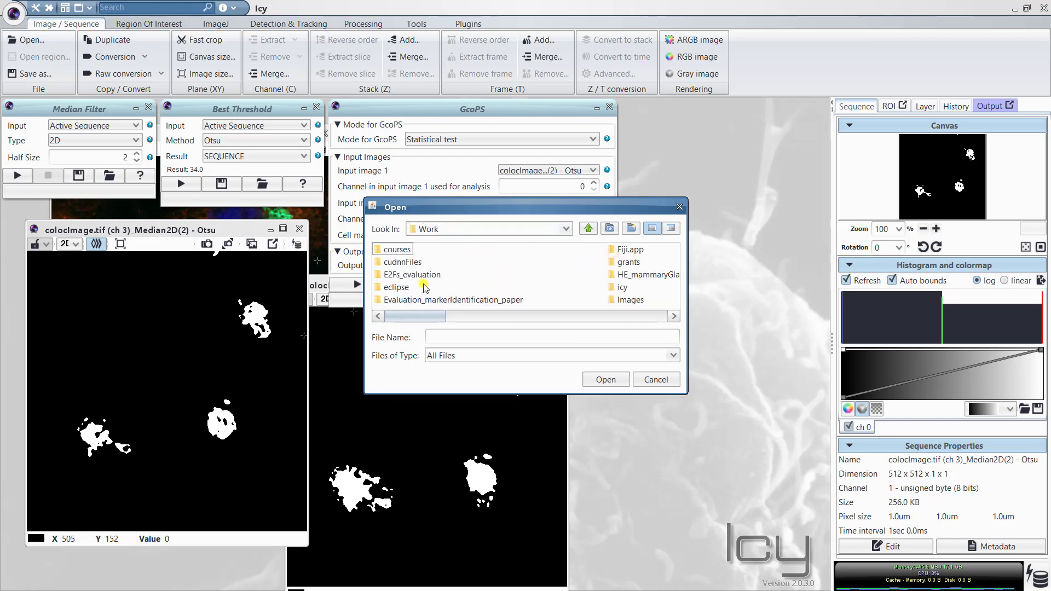
double_click(397, 249)
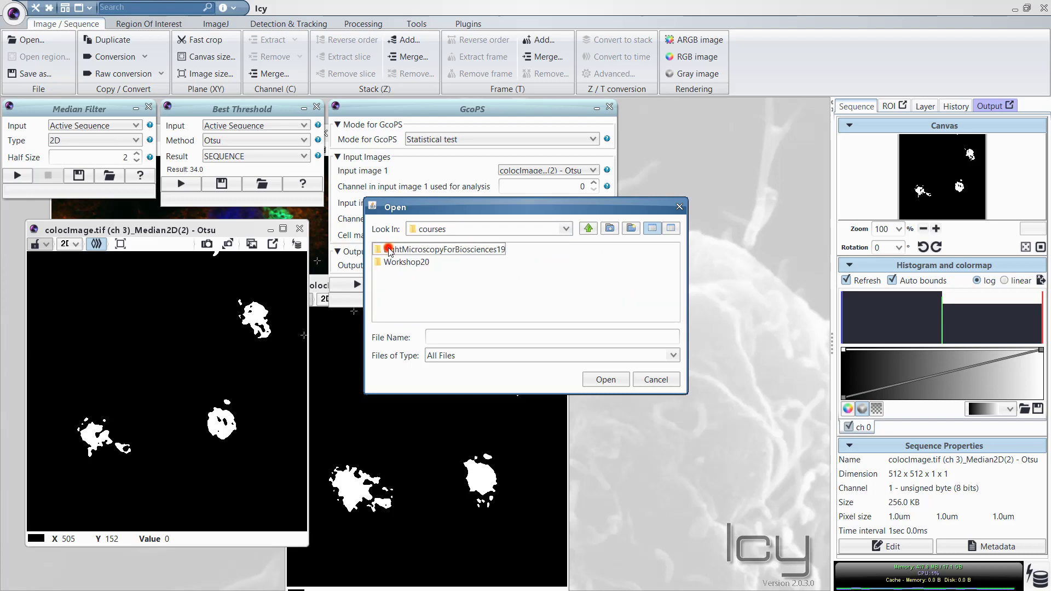
double_click(410, 262)
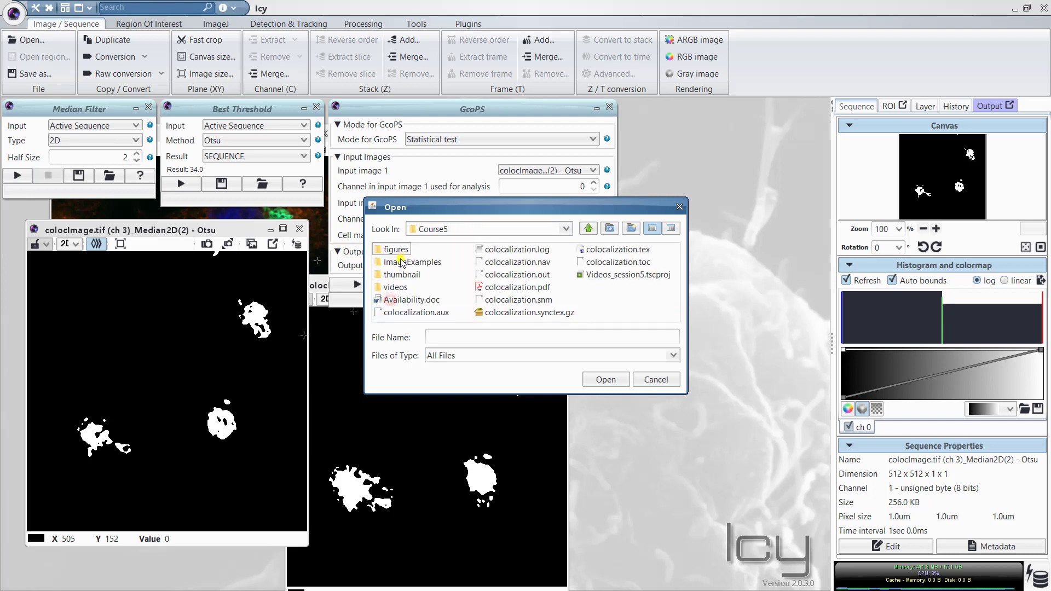
double_click(416, 262)
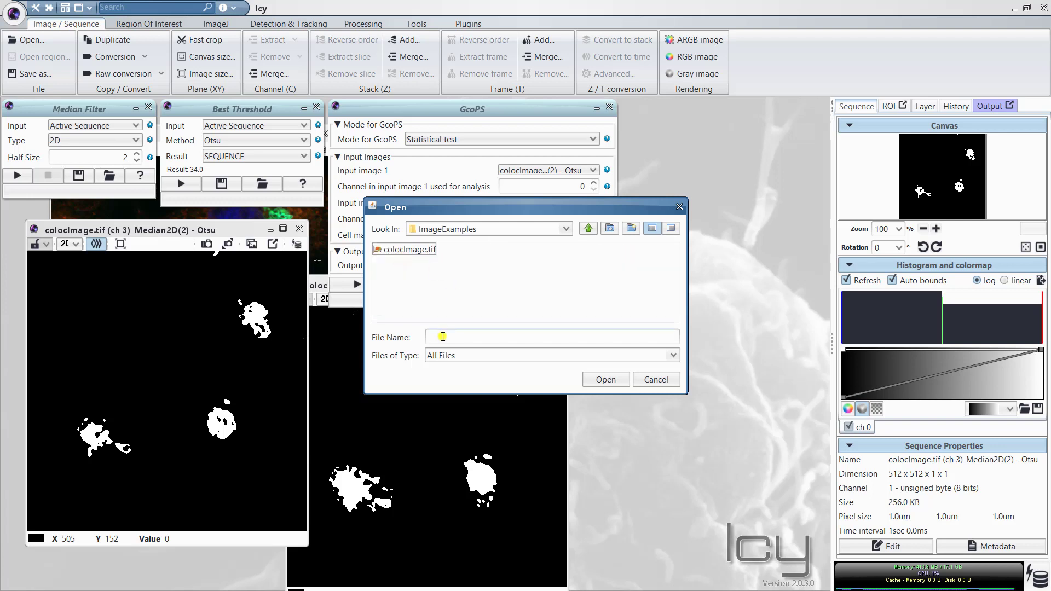
text(resu)
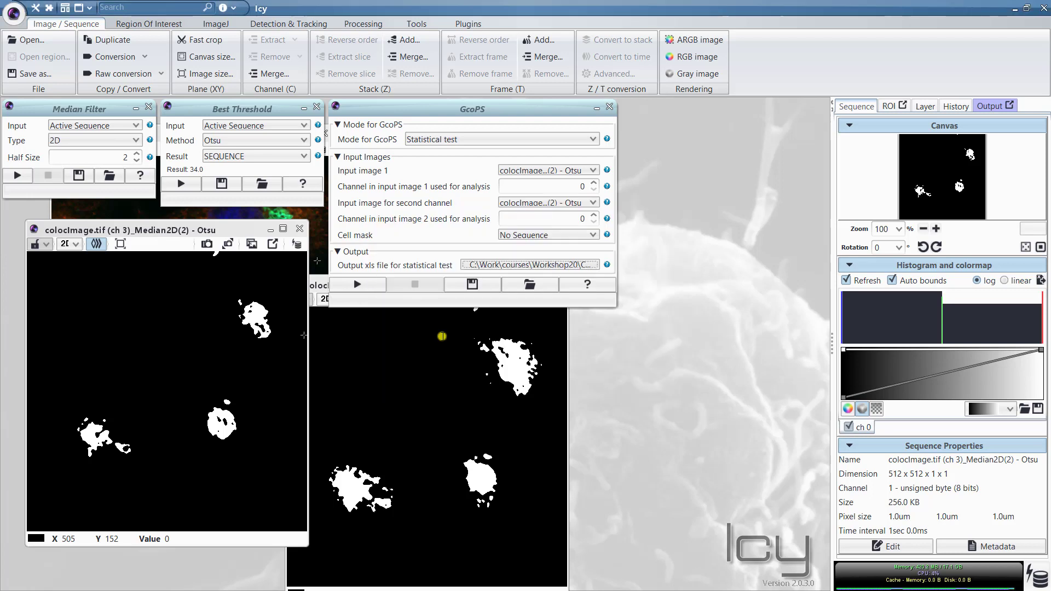
Step: Run the GcoPS test and acknowledge its p-value 0.0 and score 10.340393 notice
click(358, 283)
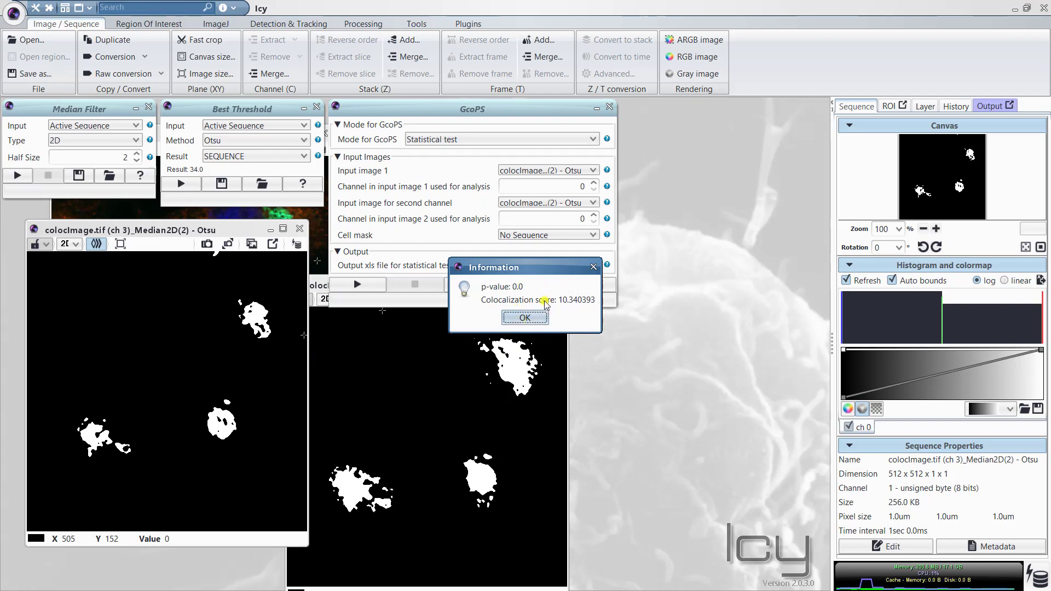
mouse_move(620, 328)
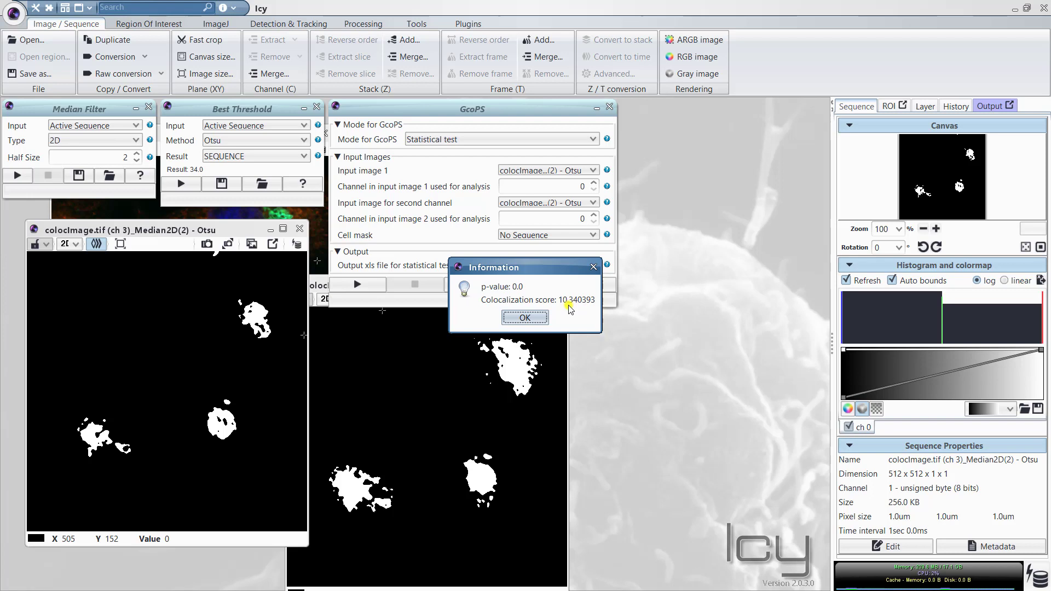
mouse_move(565, 301)
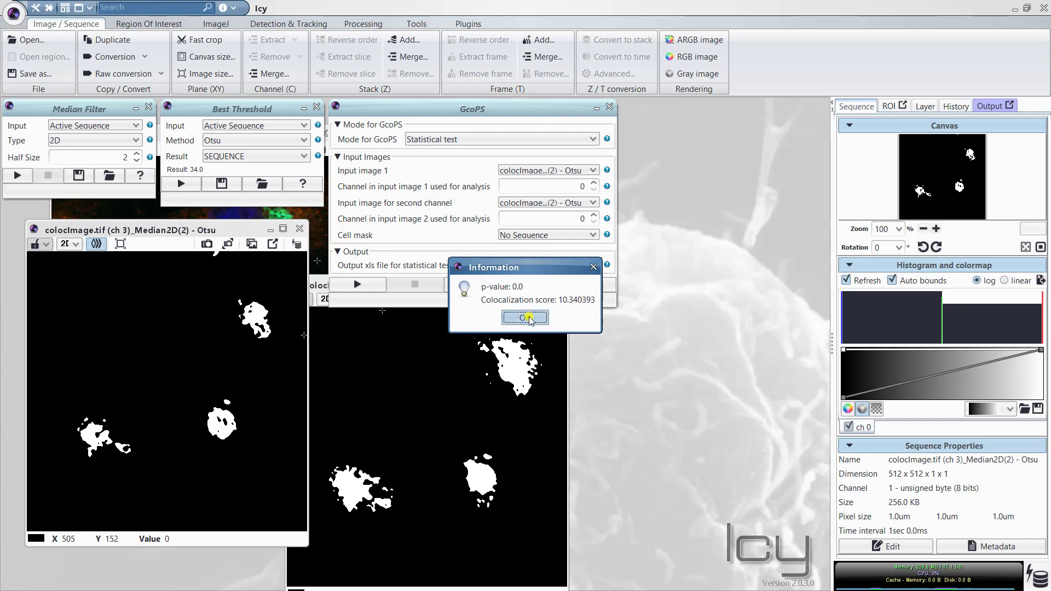
click(526, 317)
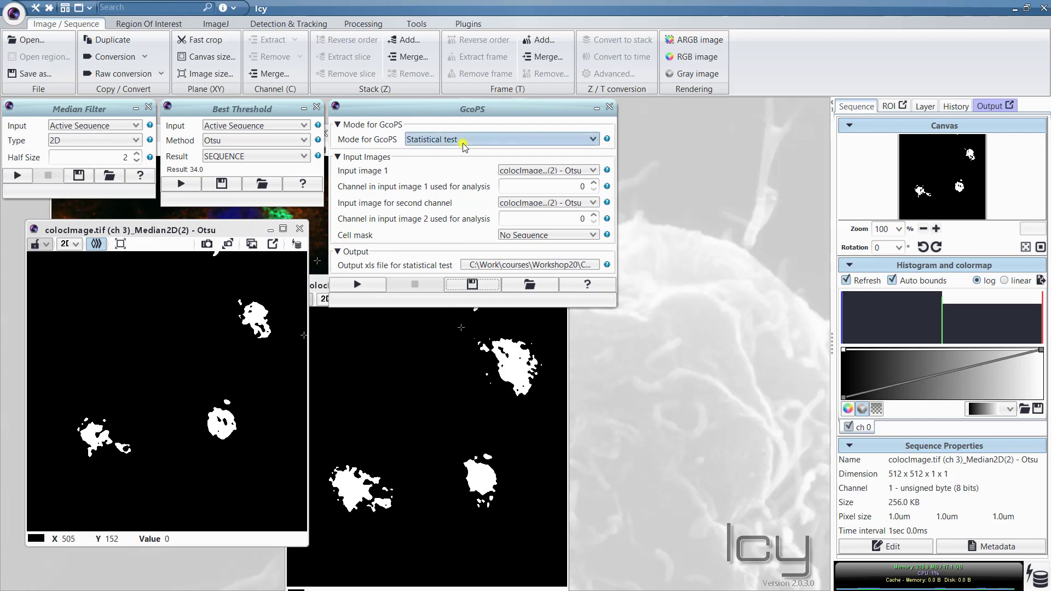
Step: Choose Random geo-copositioning as the GcoPS mode
click(499, 139)
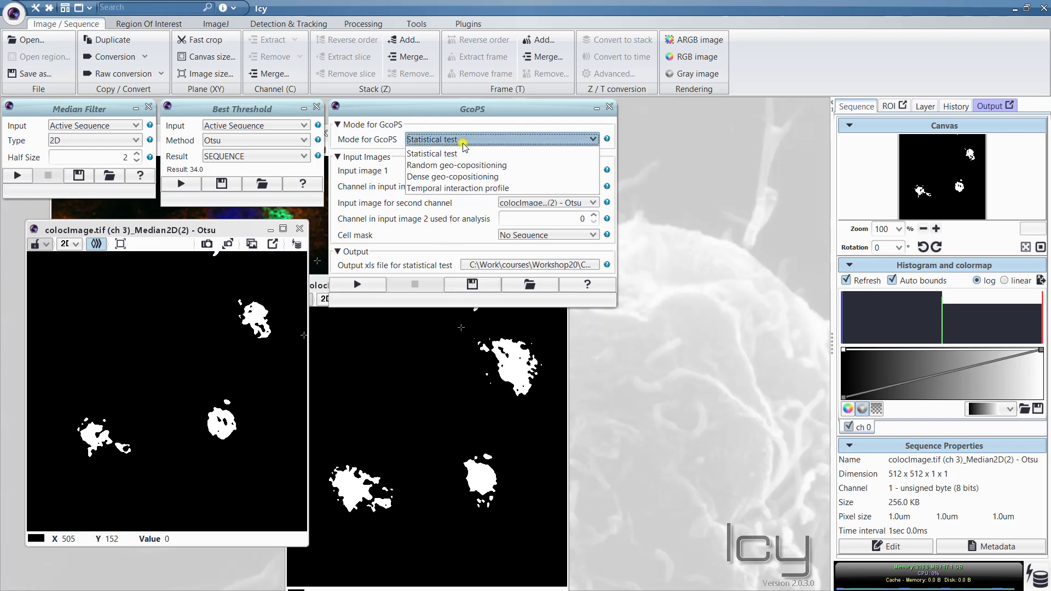
mouse_move(451, 165)
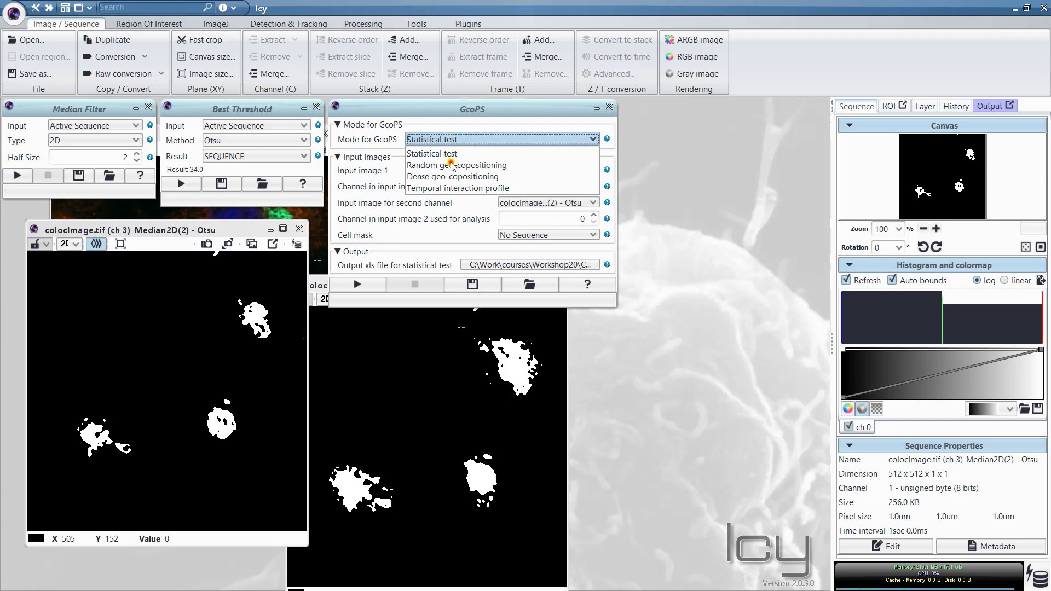
click(457, 164)
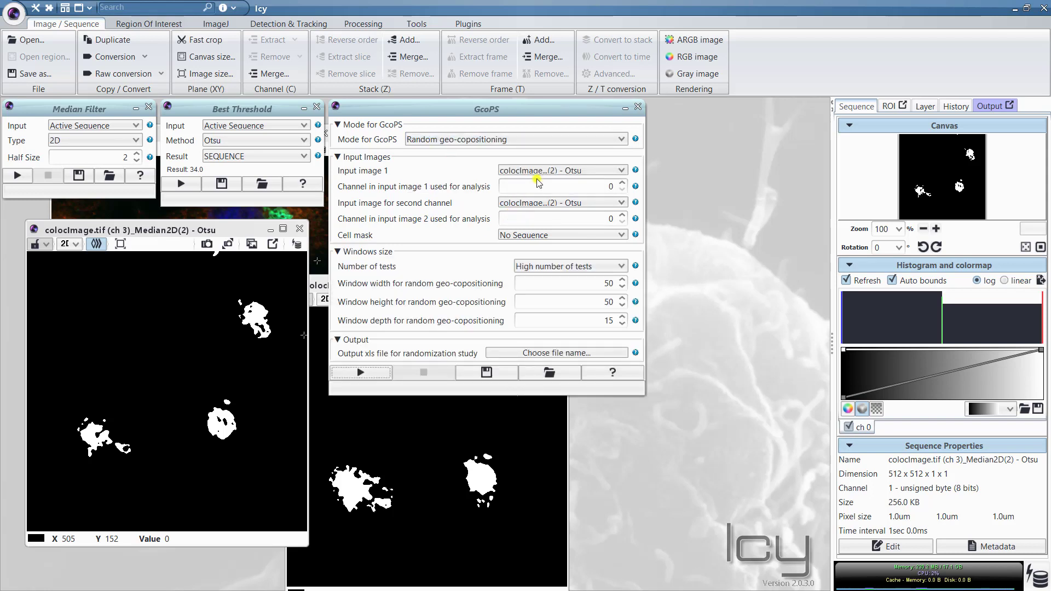
mouse_move(456, 297)
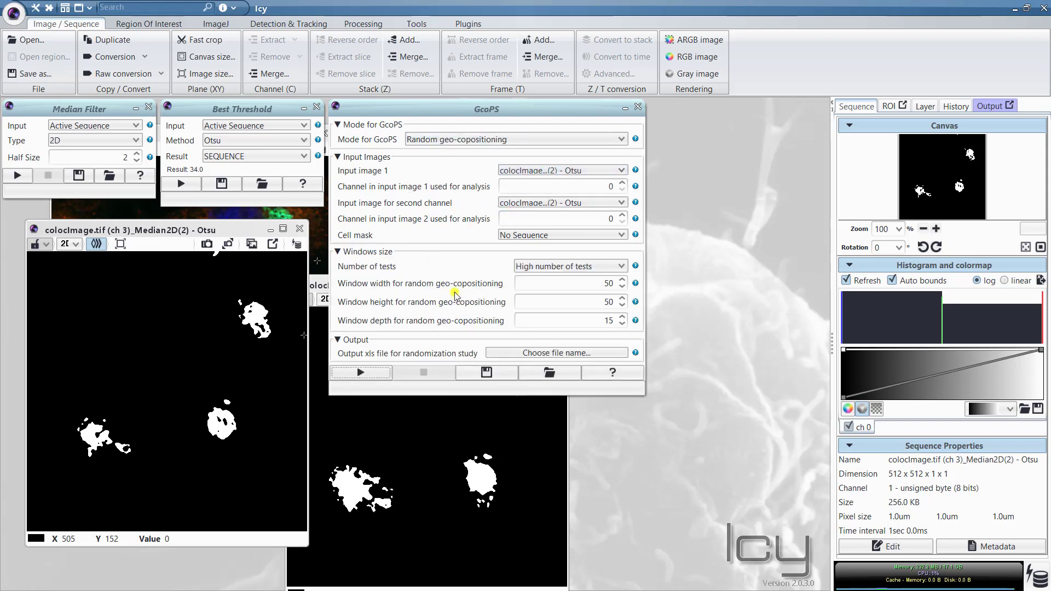
mouse_move(354, 229)
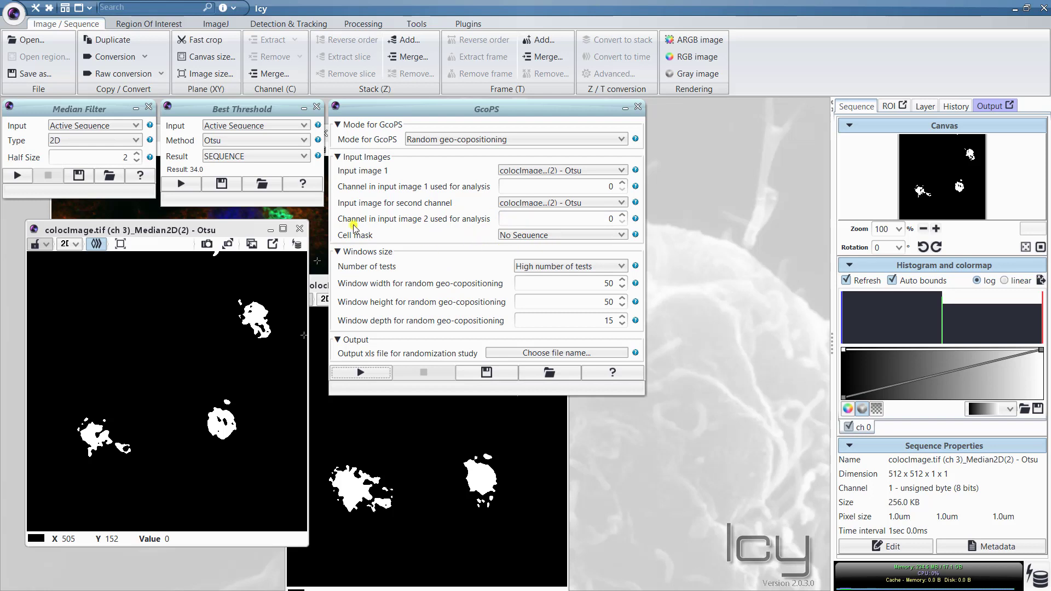
mouse_move(429, 290)
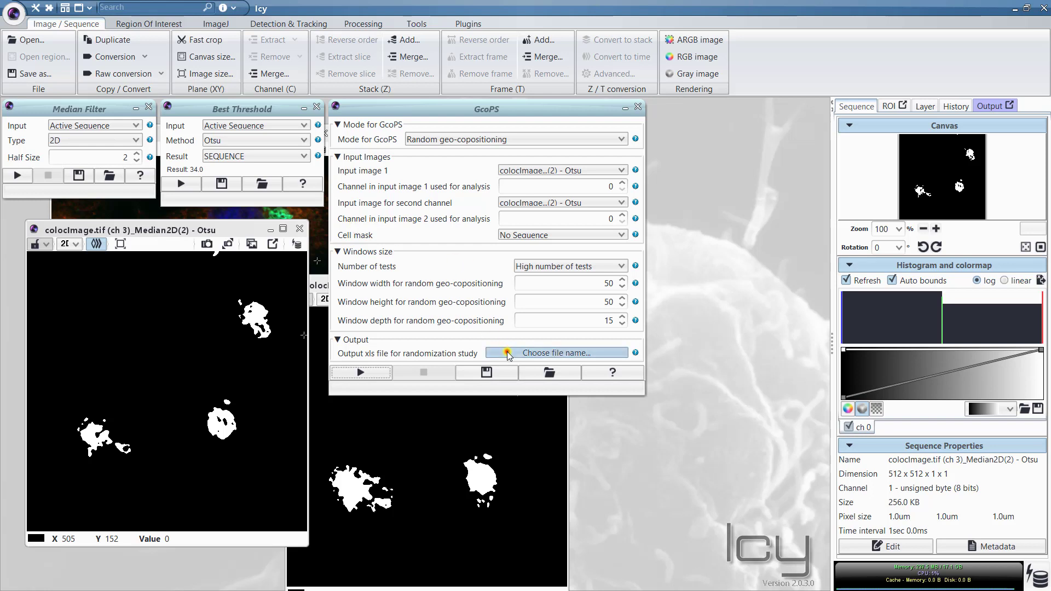
Step: Select results.xls in Work > courses > Workshop20 > Course5 > ImageExamples as the randomization output file
click(556, 353)
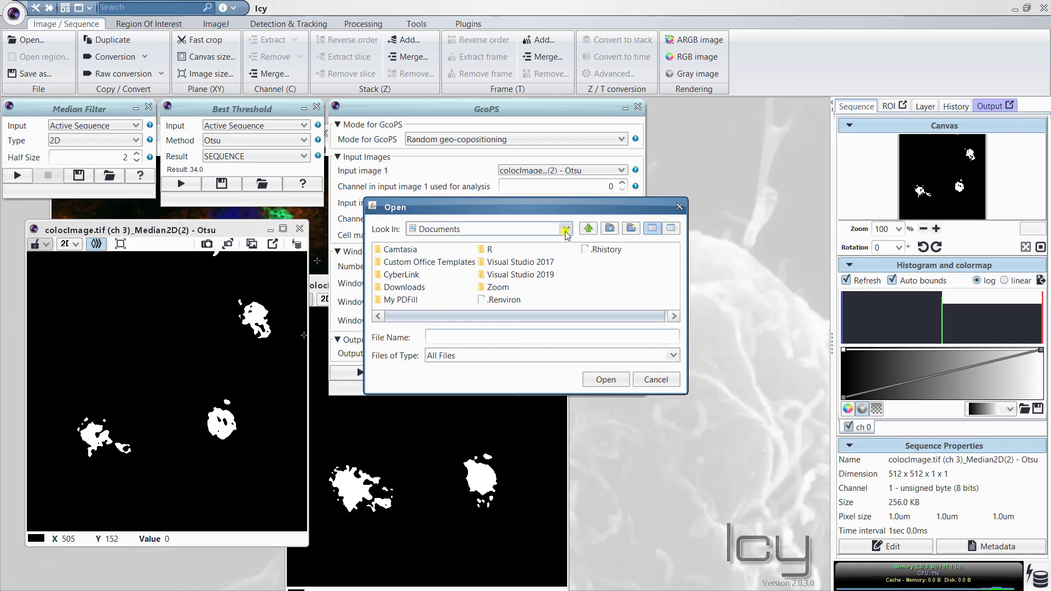
click(566, 228)
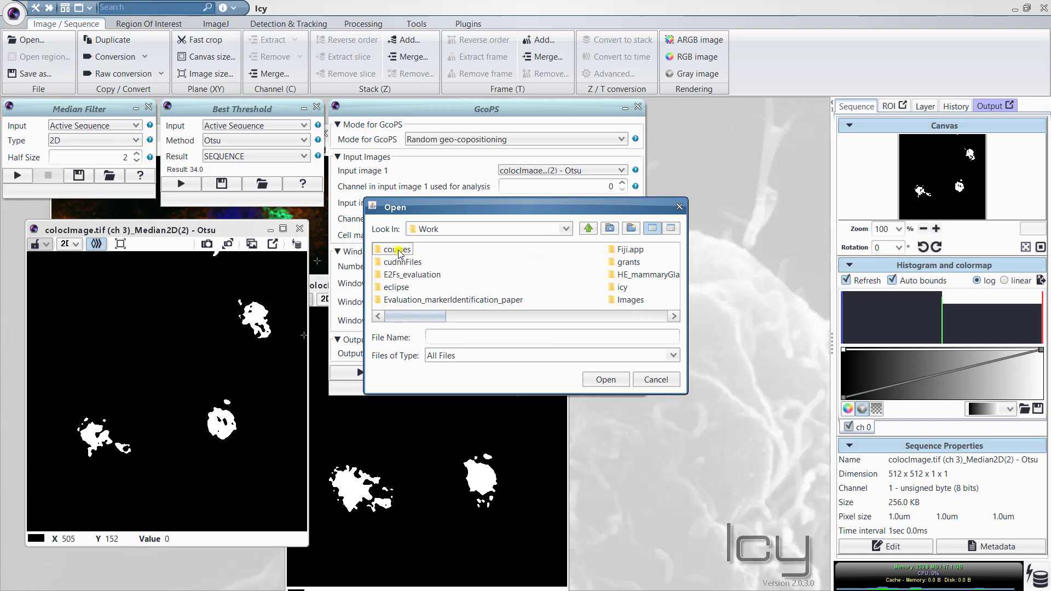
double_click(397, 249)
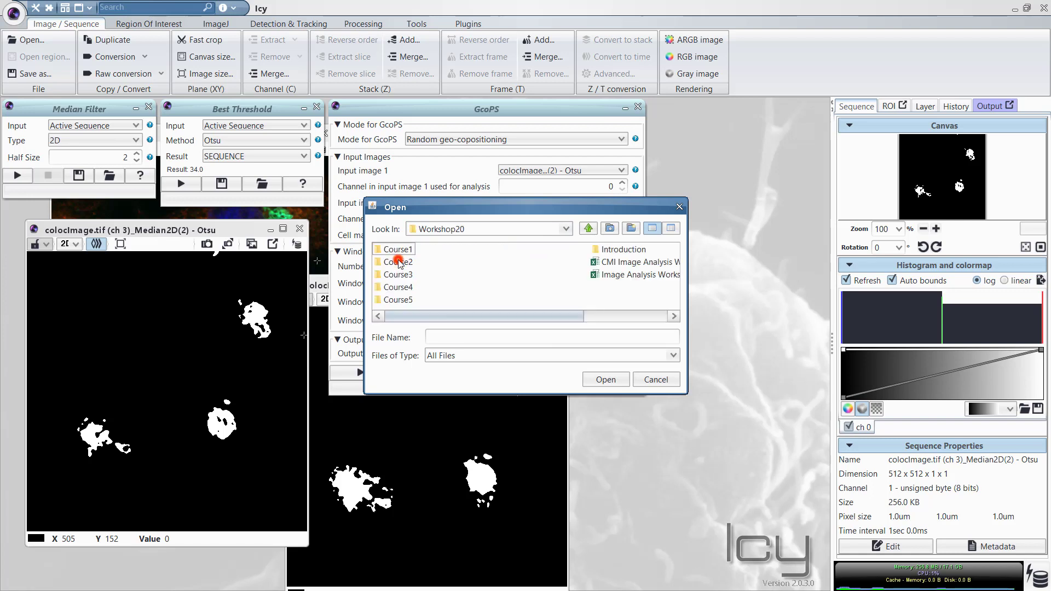
double_click(397, 262)
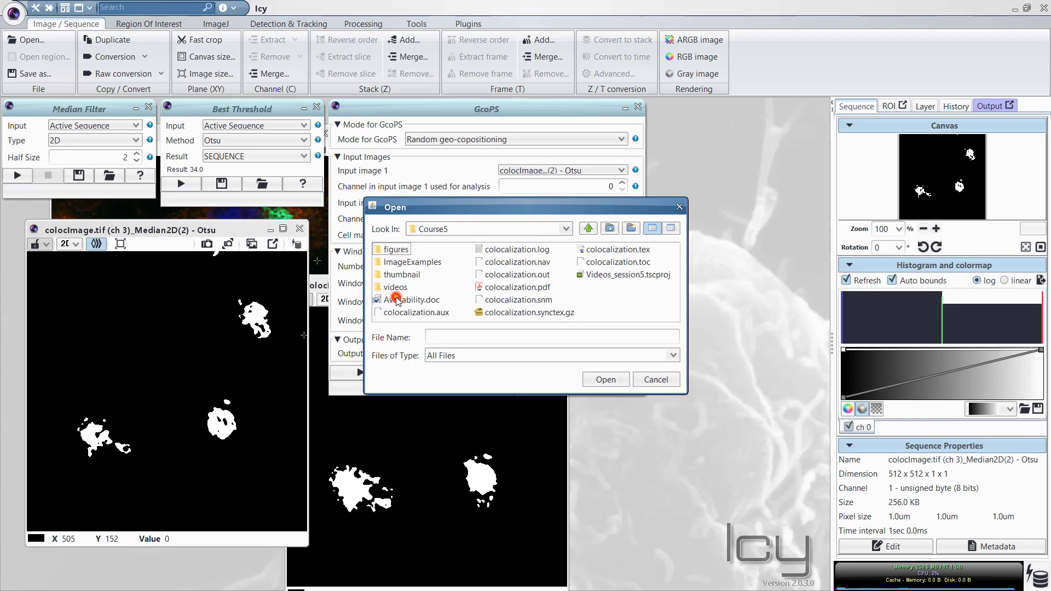
click(414, 262)
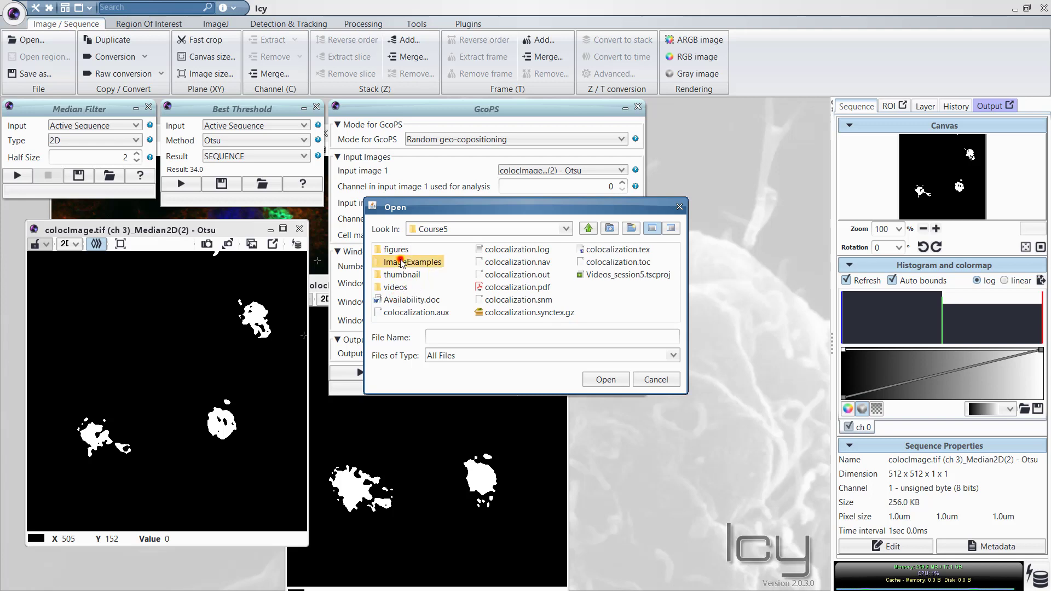
double_click(416, 262)
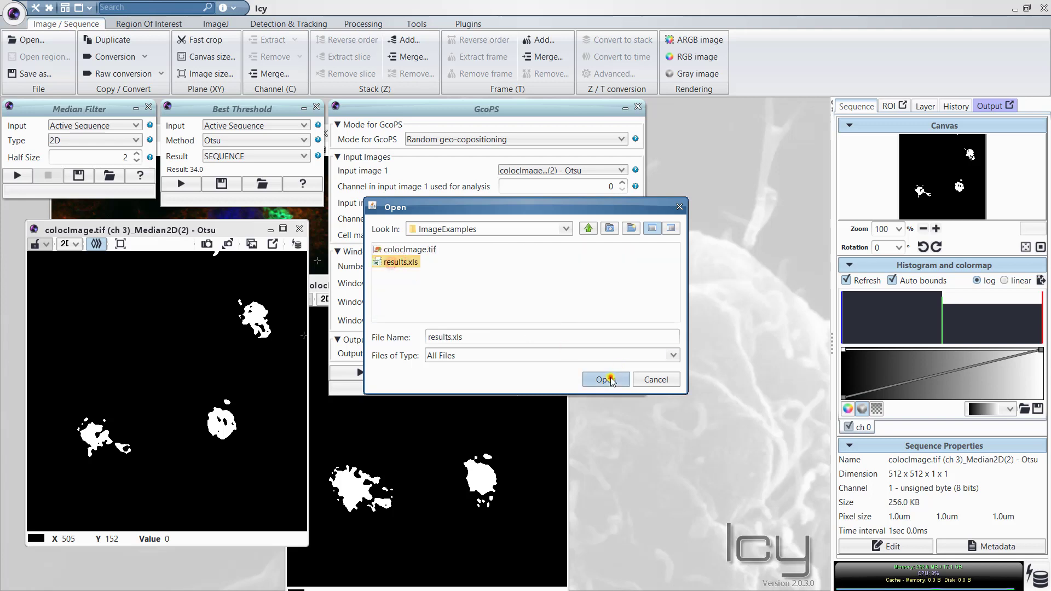
click(604, 380)
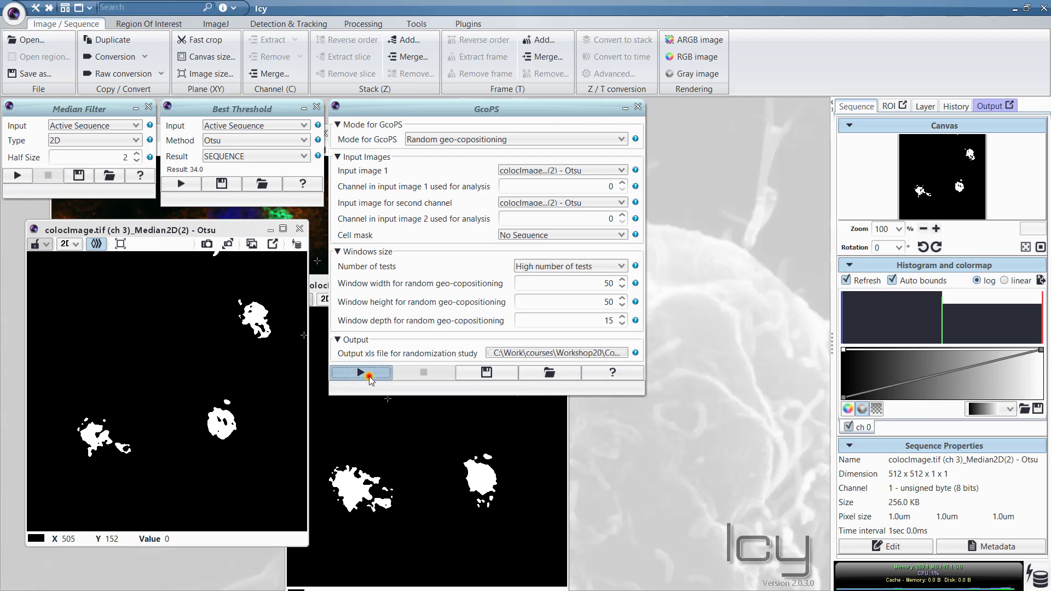
Step: Launch the random geo-copositioning analysis to generate the Colocalization hits image
click(361, 372)
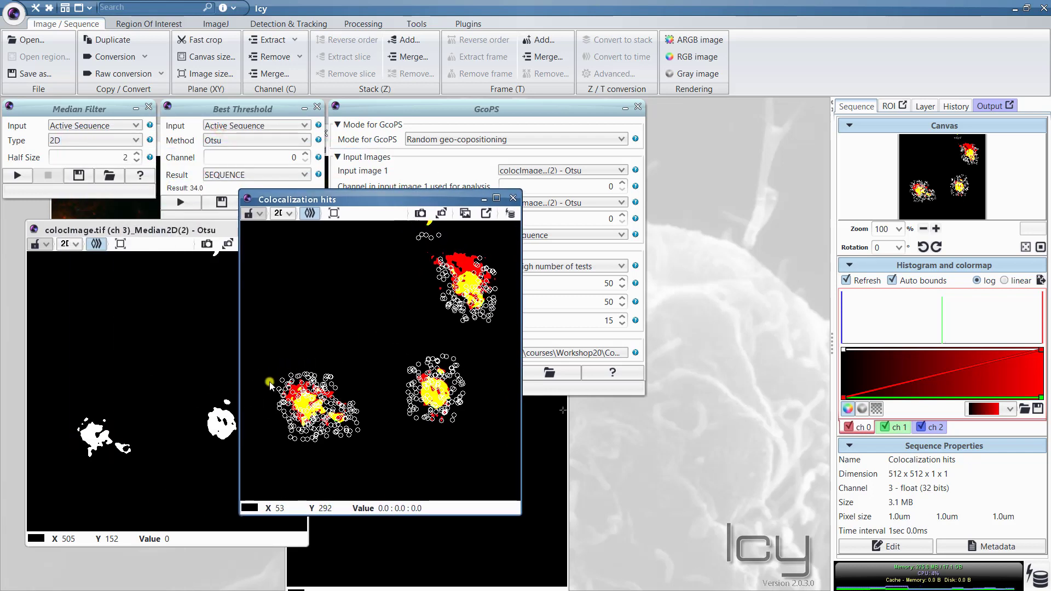
mouse_move(306, 443)
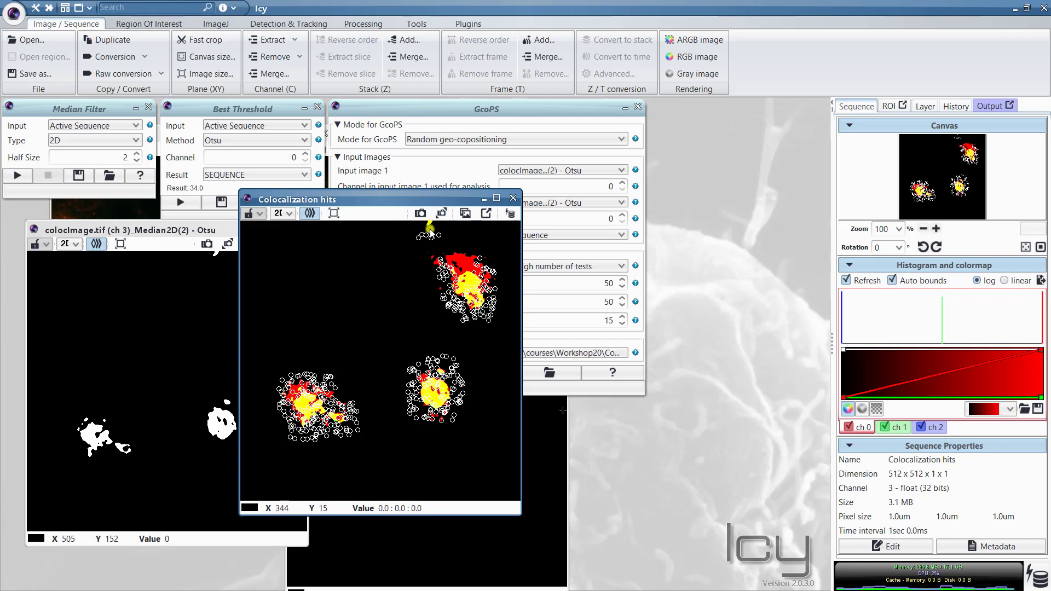
mouse_move(432, 227)
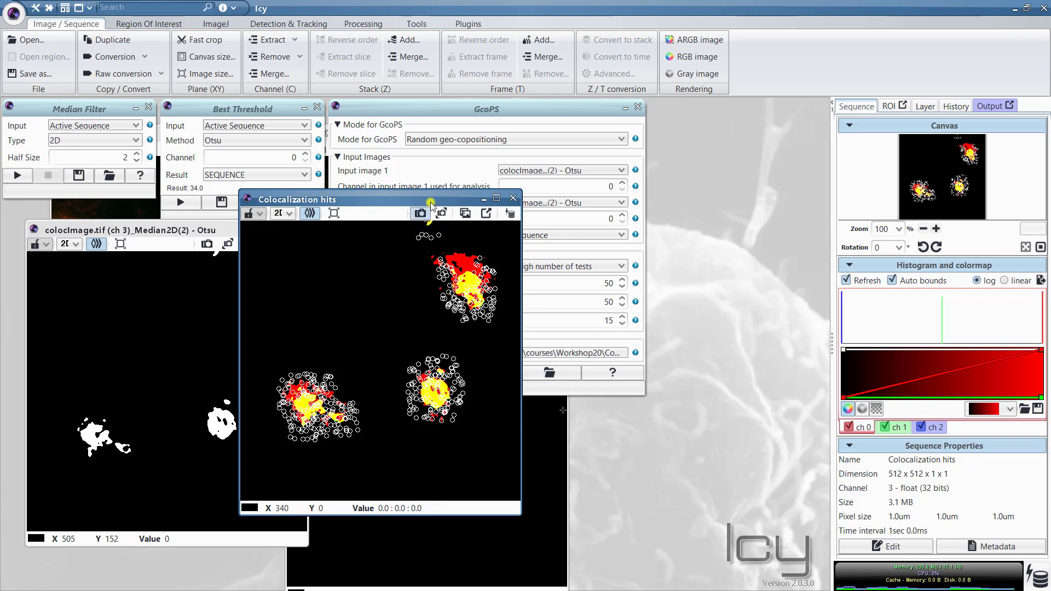
mouse_move(419, 242)
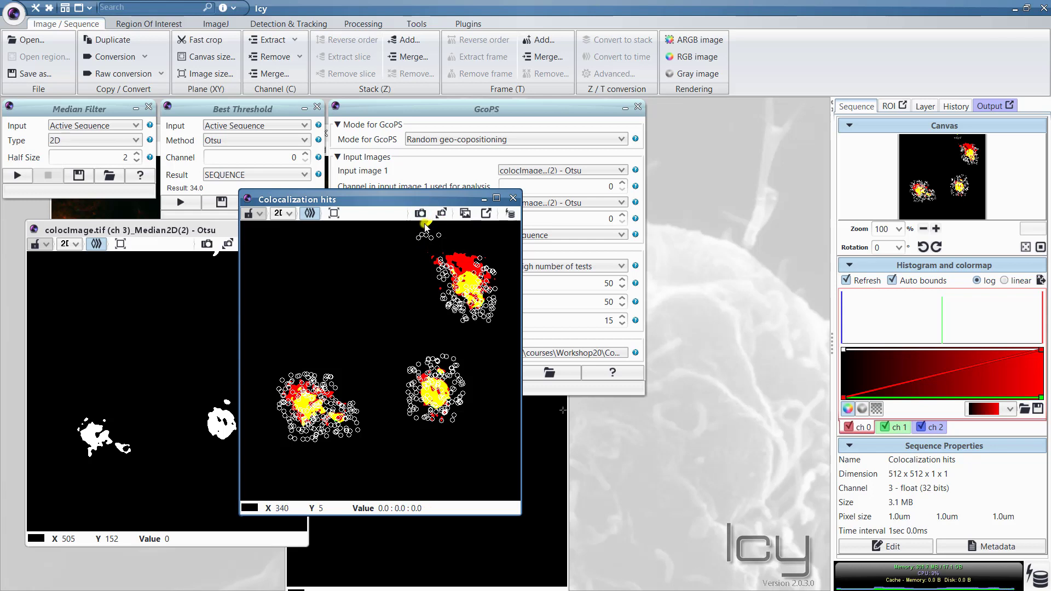
mouse_move(445, 242)
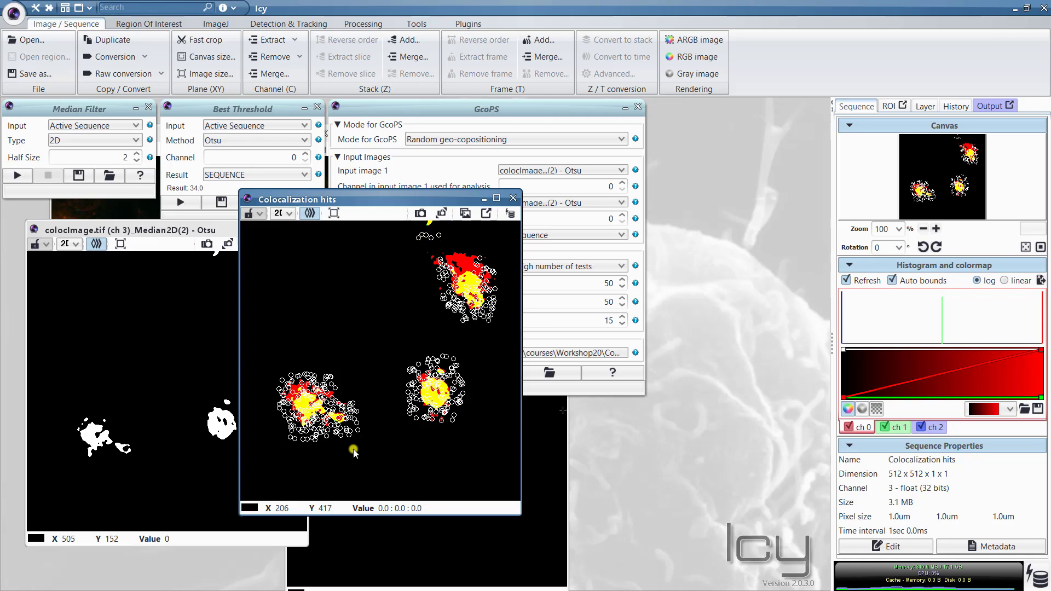
mouse_move(278, 448)
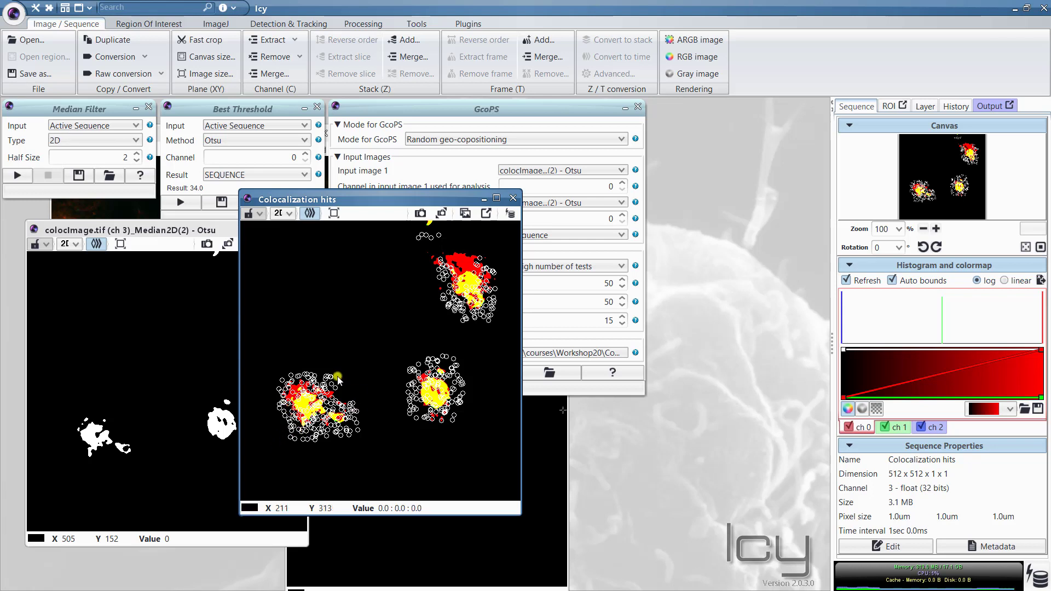
mouse_move(401, 483)
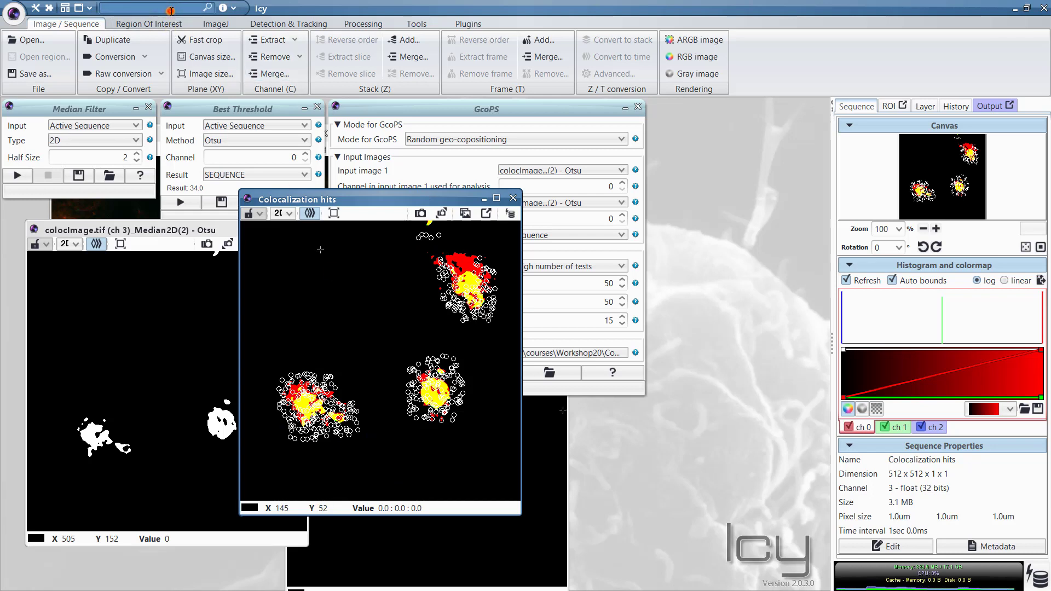
Step: Launch Colocalization Studio via the 'col' search and show its method list
text(col)
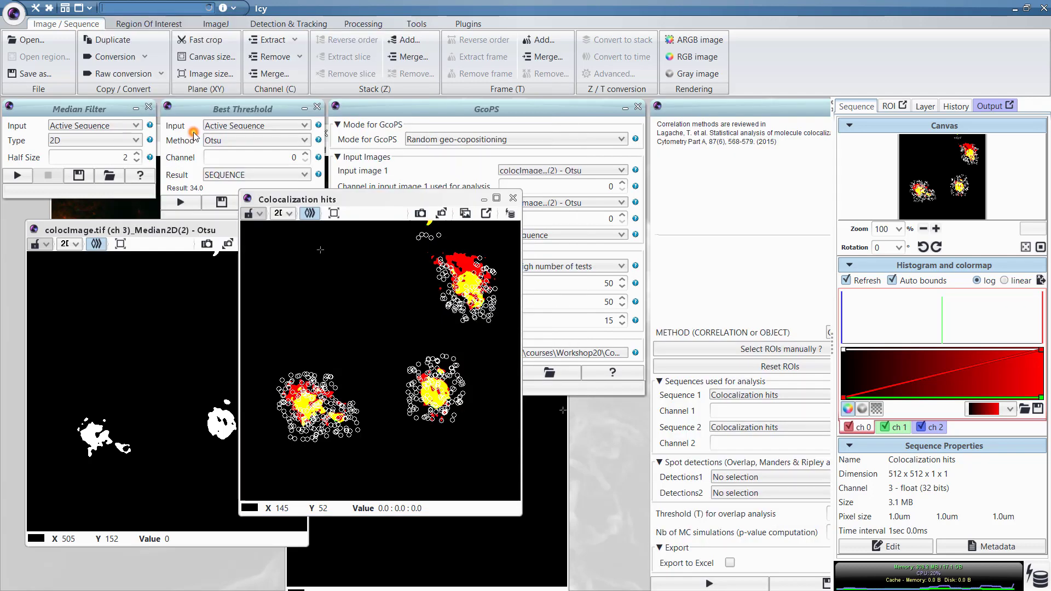
mouse_move(780, 165)
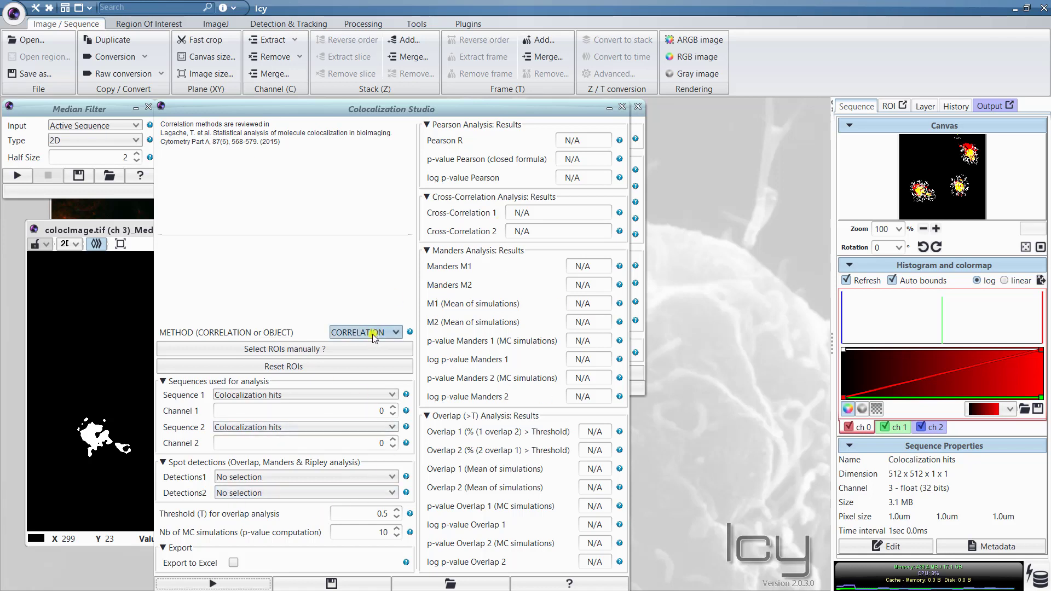
click(393, 333)
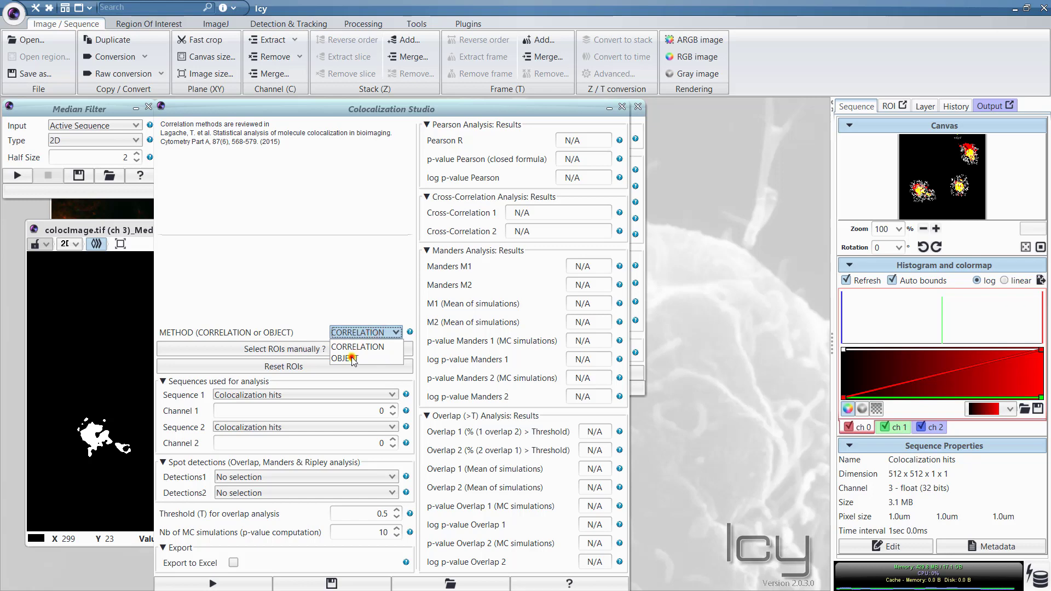
Step: Set the Colocalization Studio method to OBJECT for distance and Ripley analysis
click(347, 358)
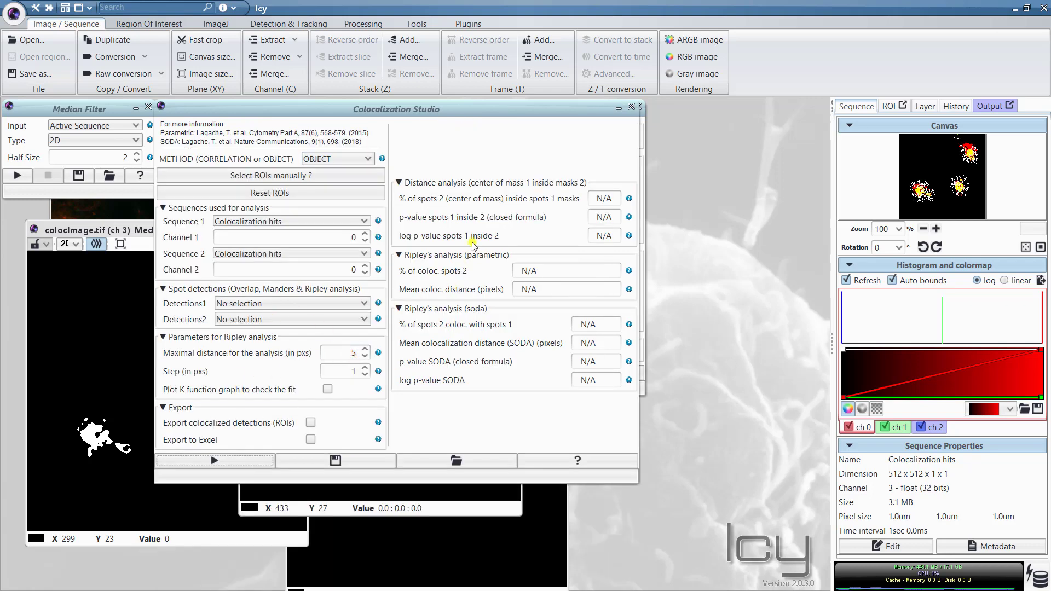
mouse_move(429, 258)
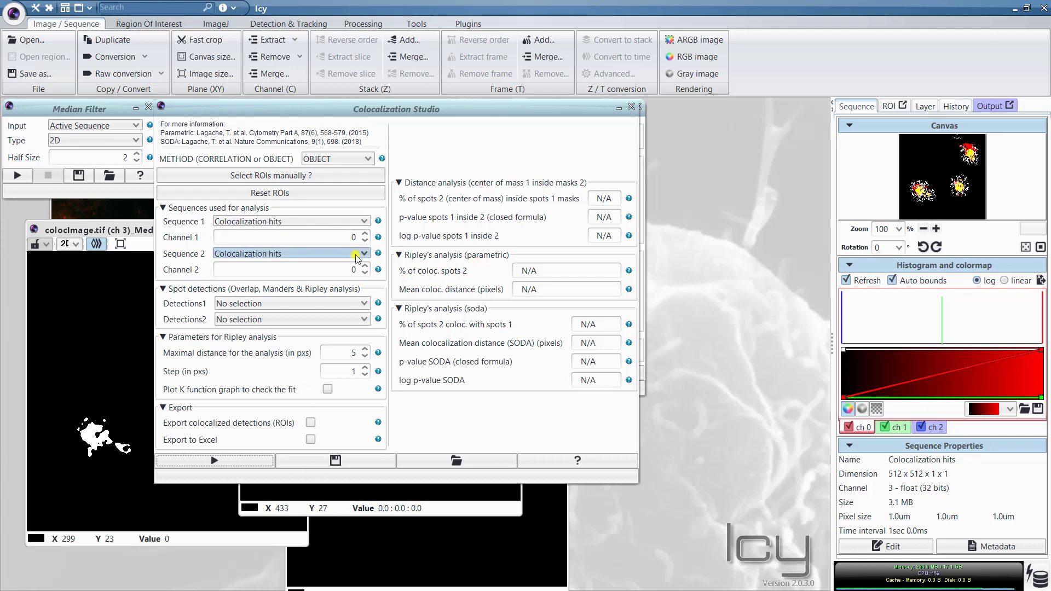
mouse_move(358, 258)
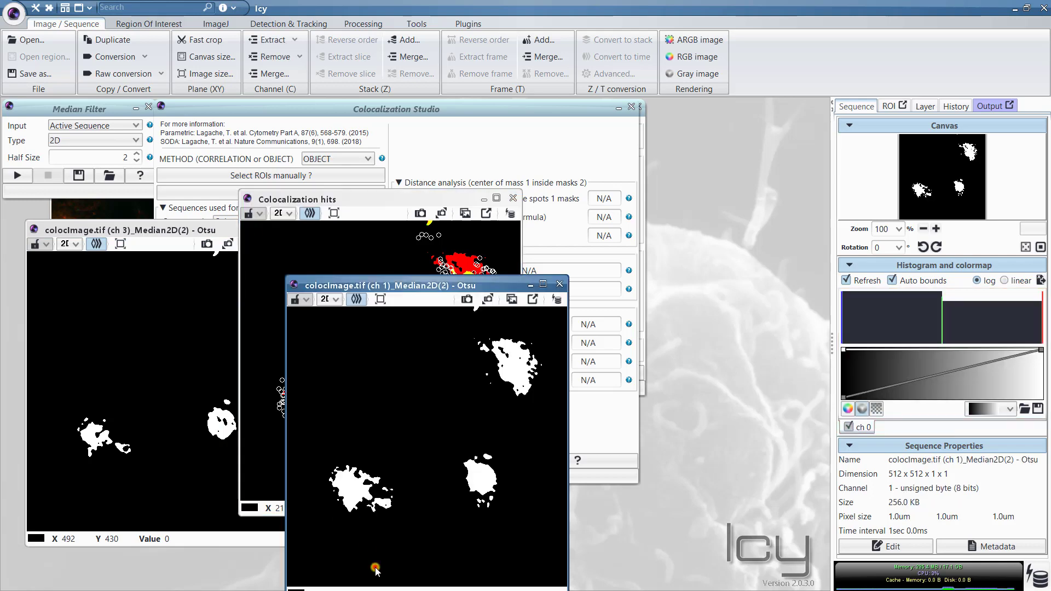
Step: Bring the channel 3 Otsu mask window forward beside the channel 1 mask
click(134, 230)
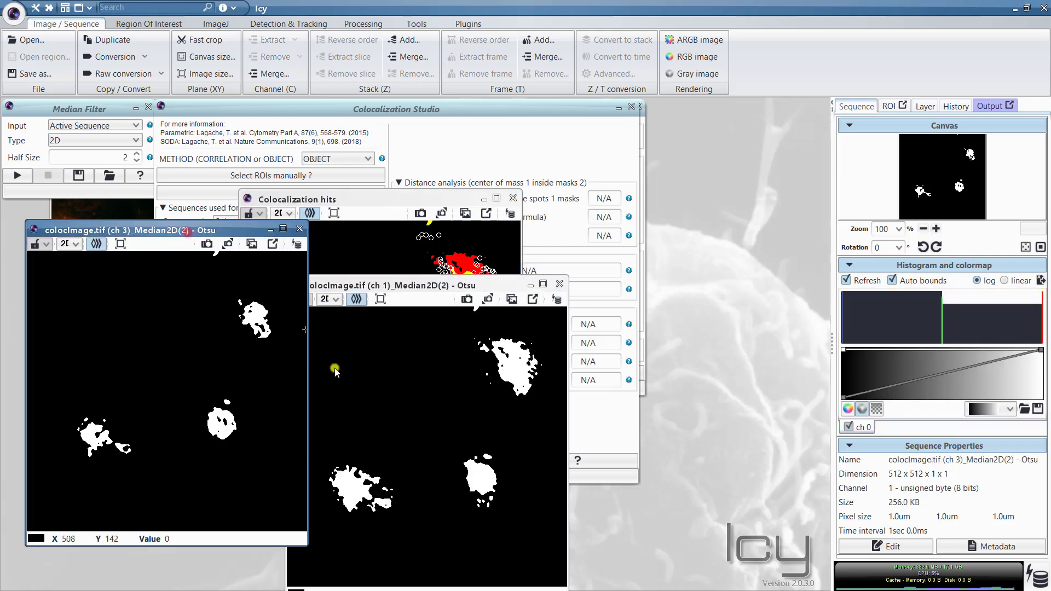
mouse_move(397, 403)
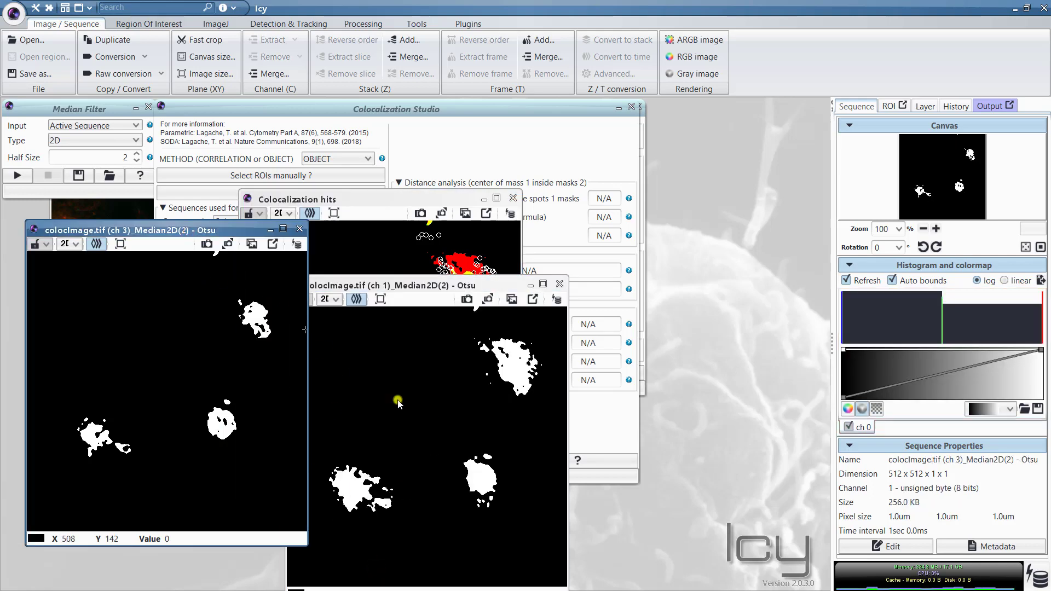